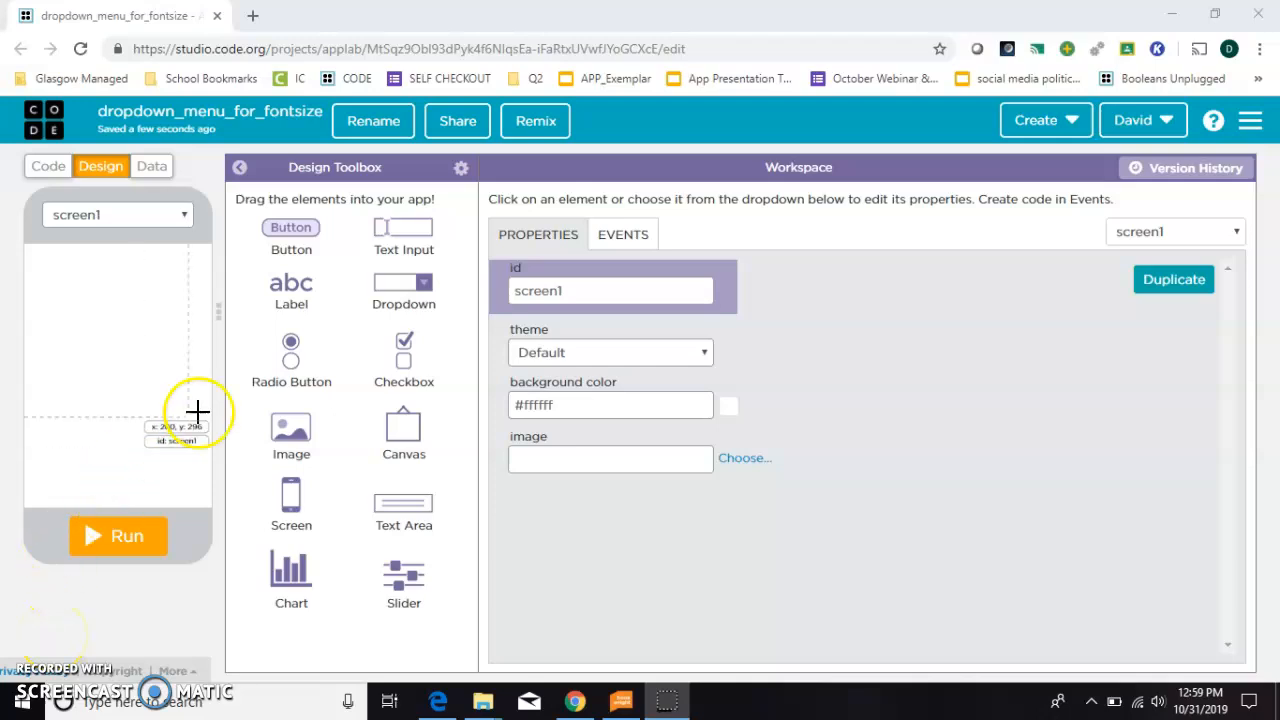
# Step: Drop a new Dropdown onto screen1 and stretch it to about 205 px wide
pyautogui.moveTo(404, 284); pyautogui.dragTo(160, 284)
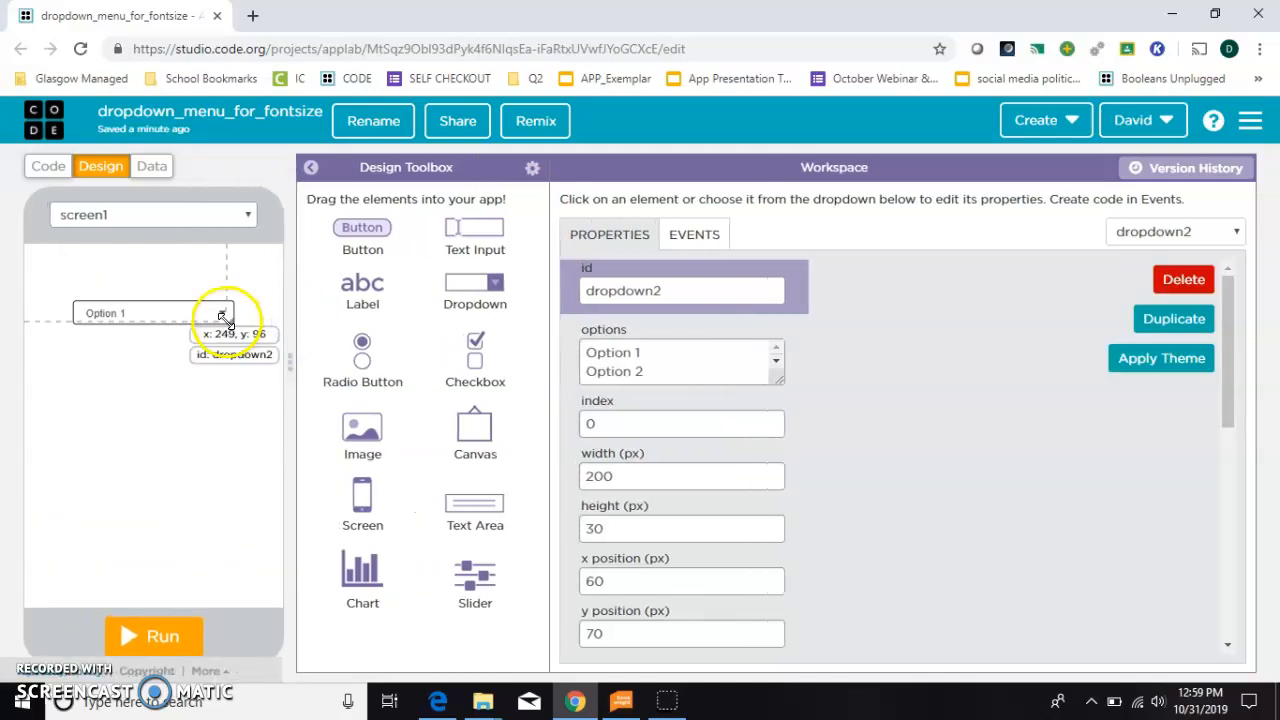
pyautogui.moveTo(224, 336); pyautogui.dragTo(224, 356)
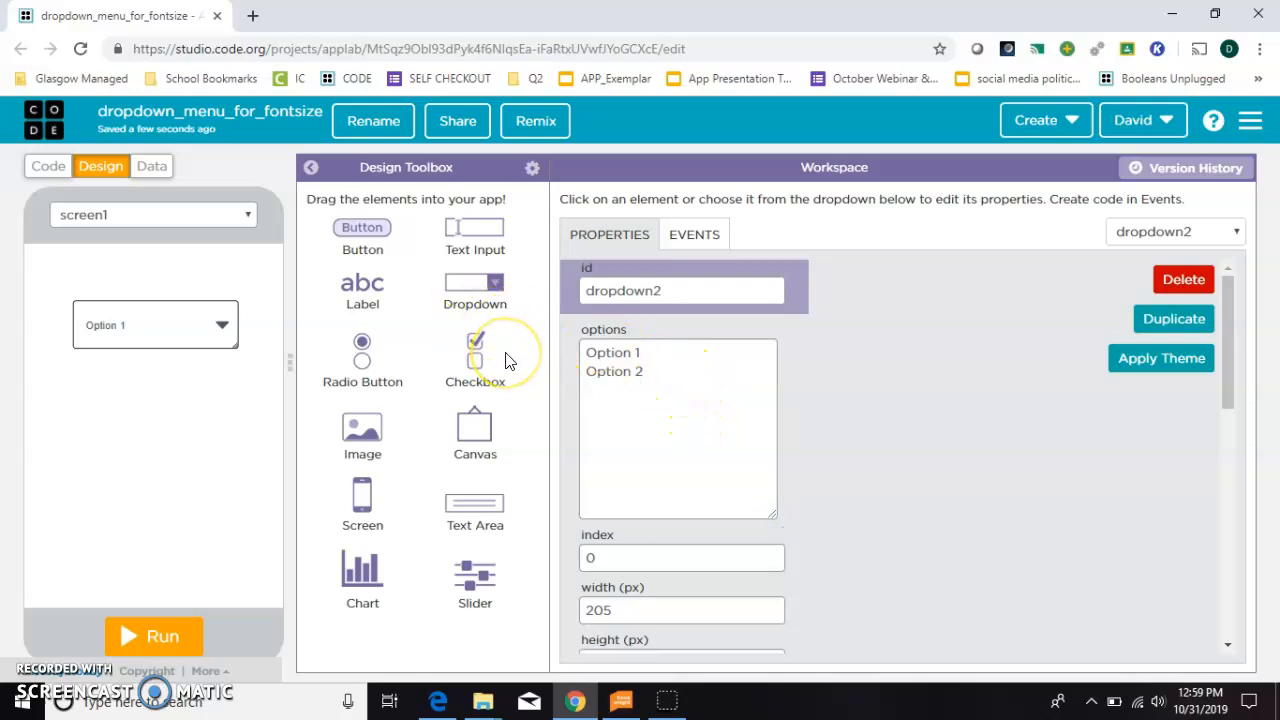
pyautogui.moveTo(496, 290)
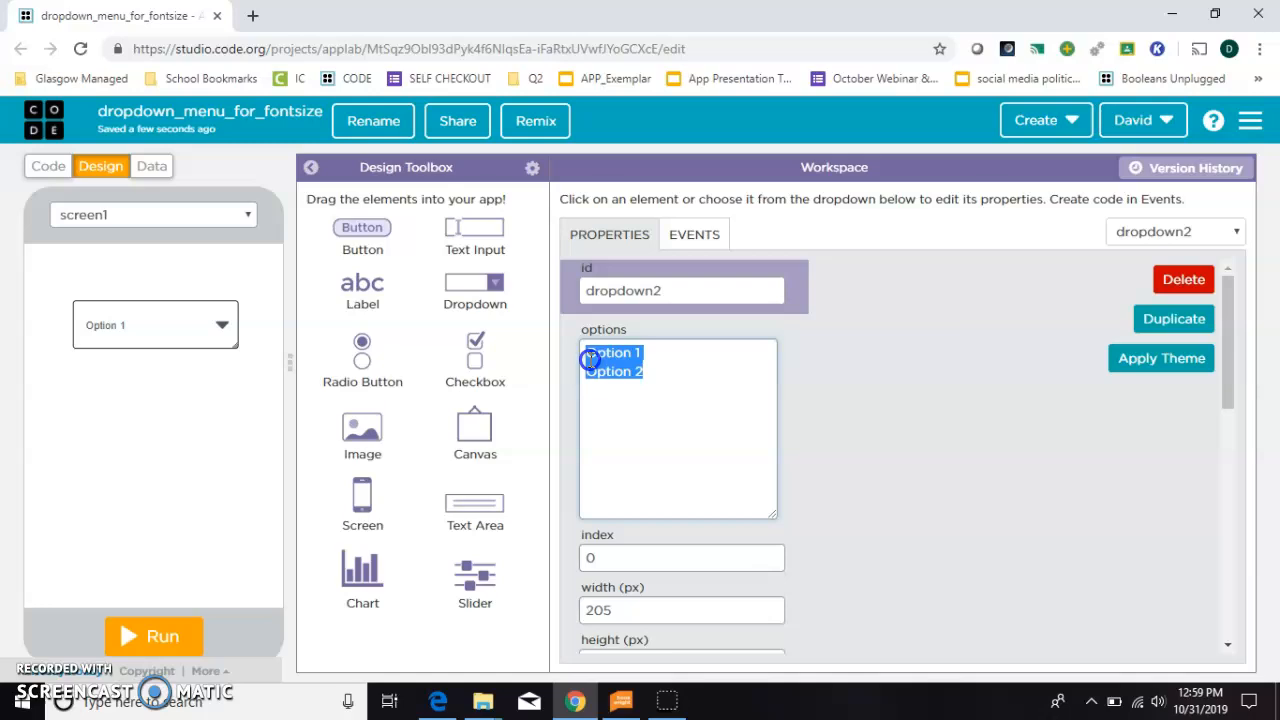
pyautogui.moveTo(270, 556)
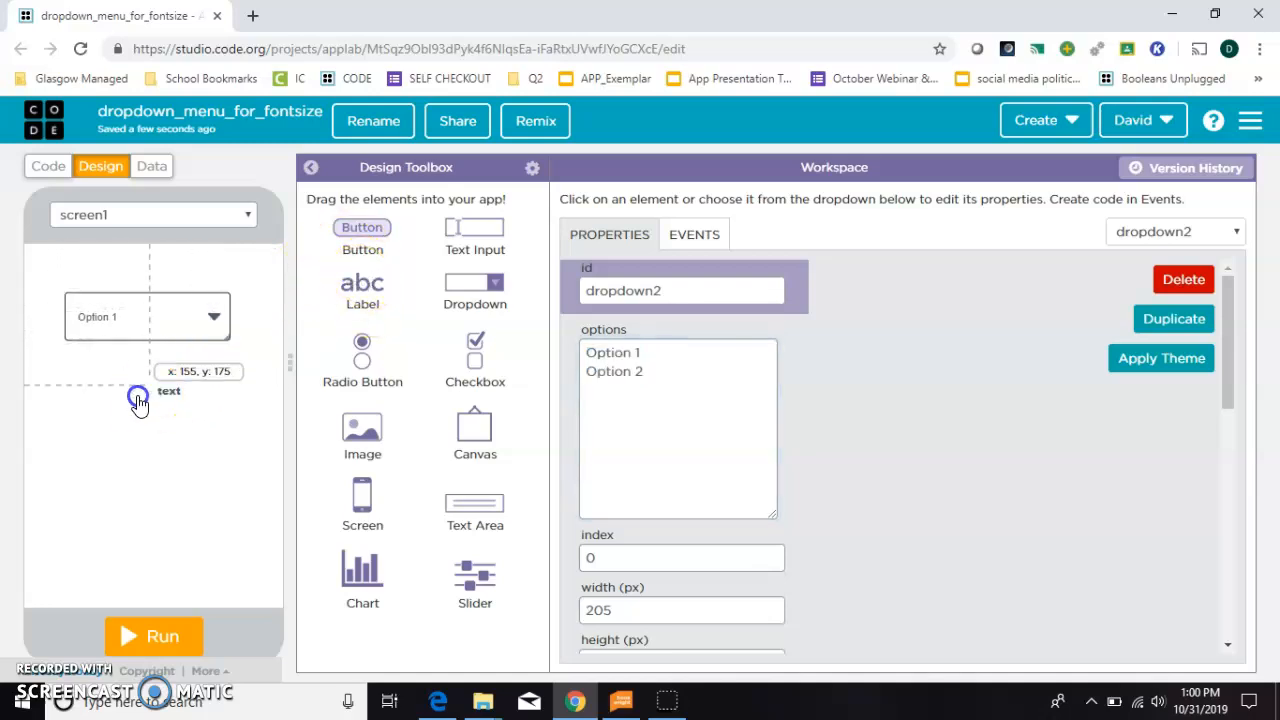
# Step: Add a Label below the dropdown and stretch it across the lower screen width
pyautogui.click(76, 400)
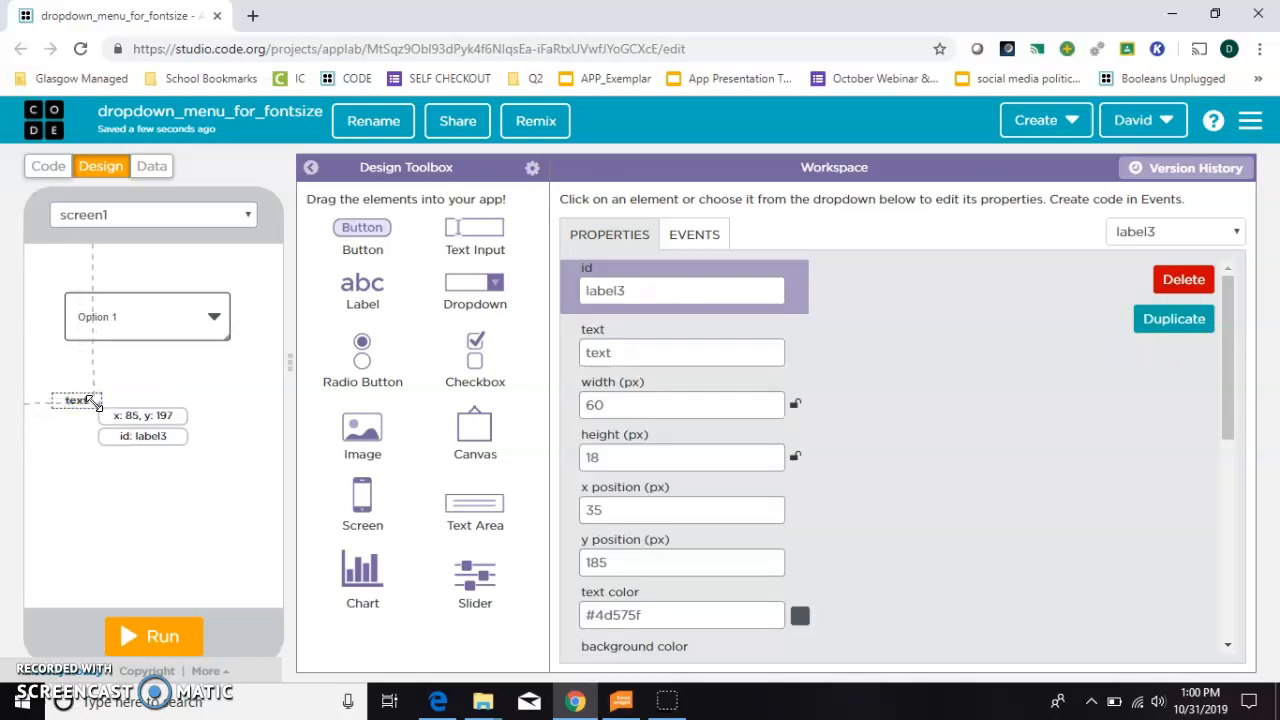
pyautogui.moveTo(84, 400); pyautogui.dragTo(260, 570)
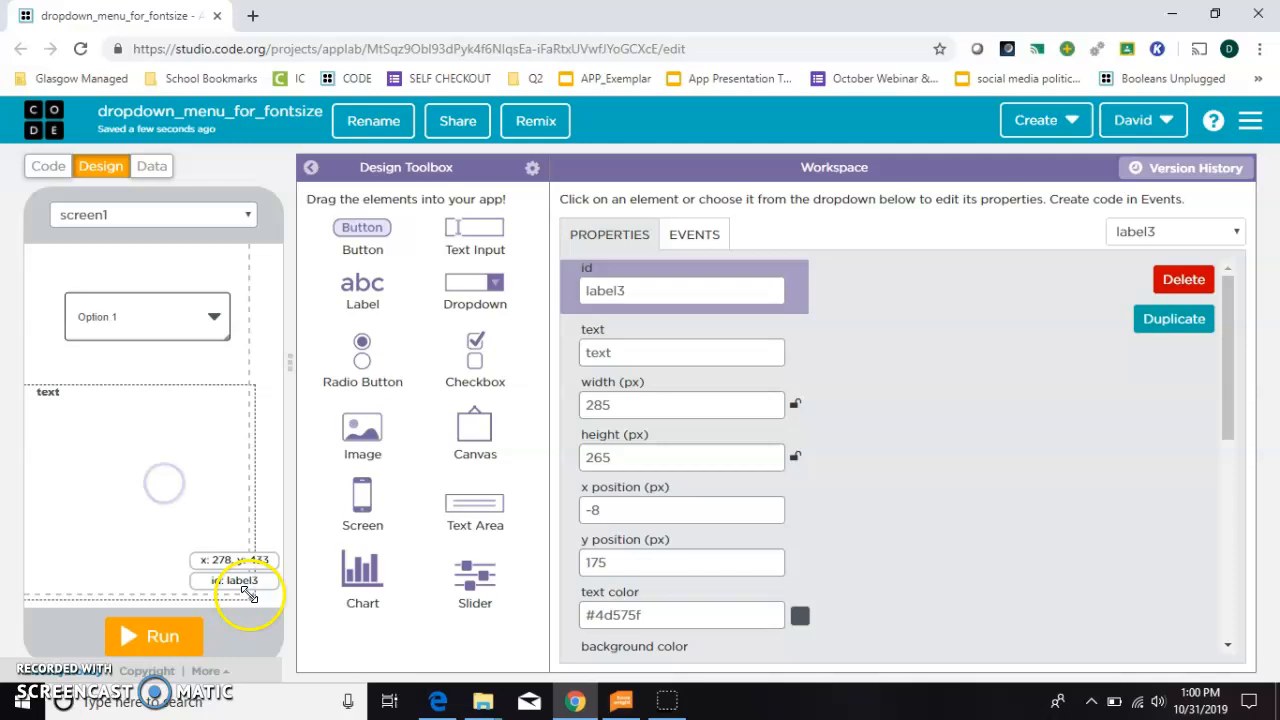
pyautogui.moveTo(244, 588); pyautogui.dragTo(278, 604)
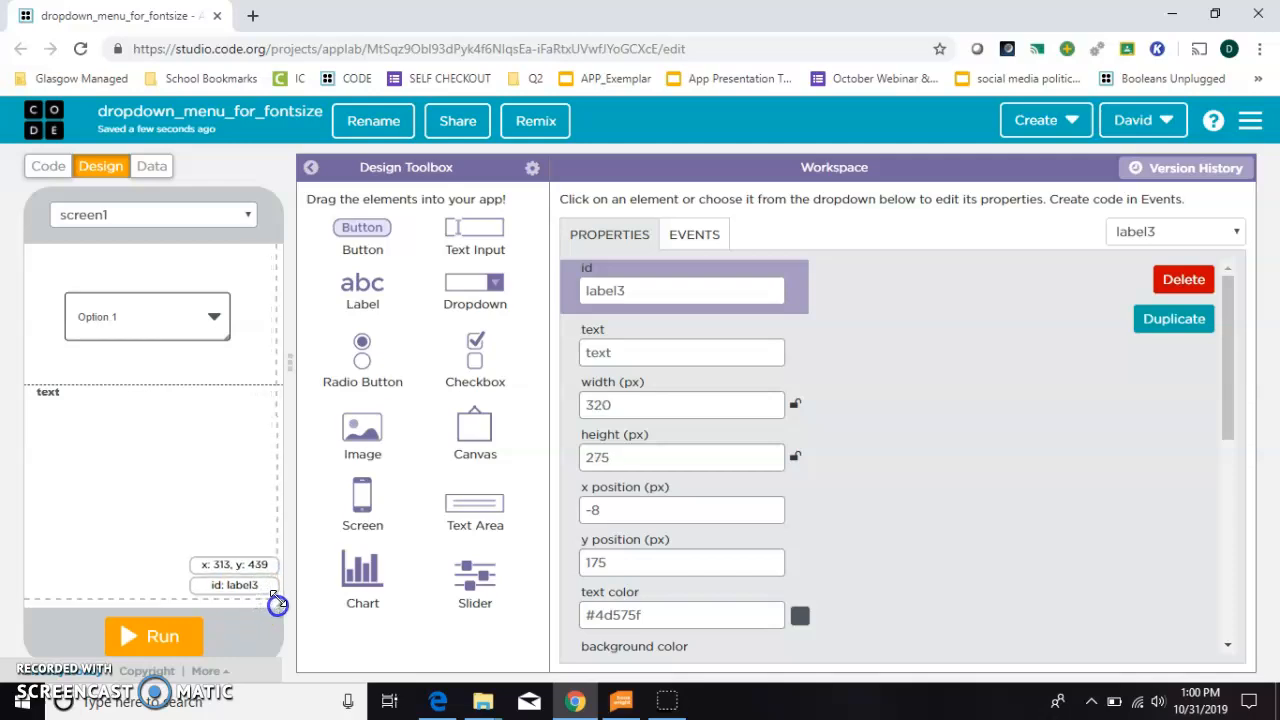
# Step: Style the label red Arial Black, name it hello_lbl and set its text to Hello
pyautogui.scroll(-3)
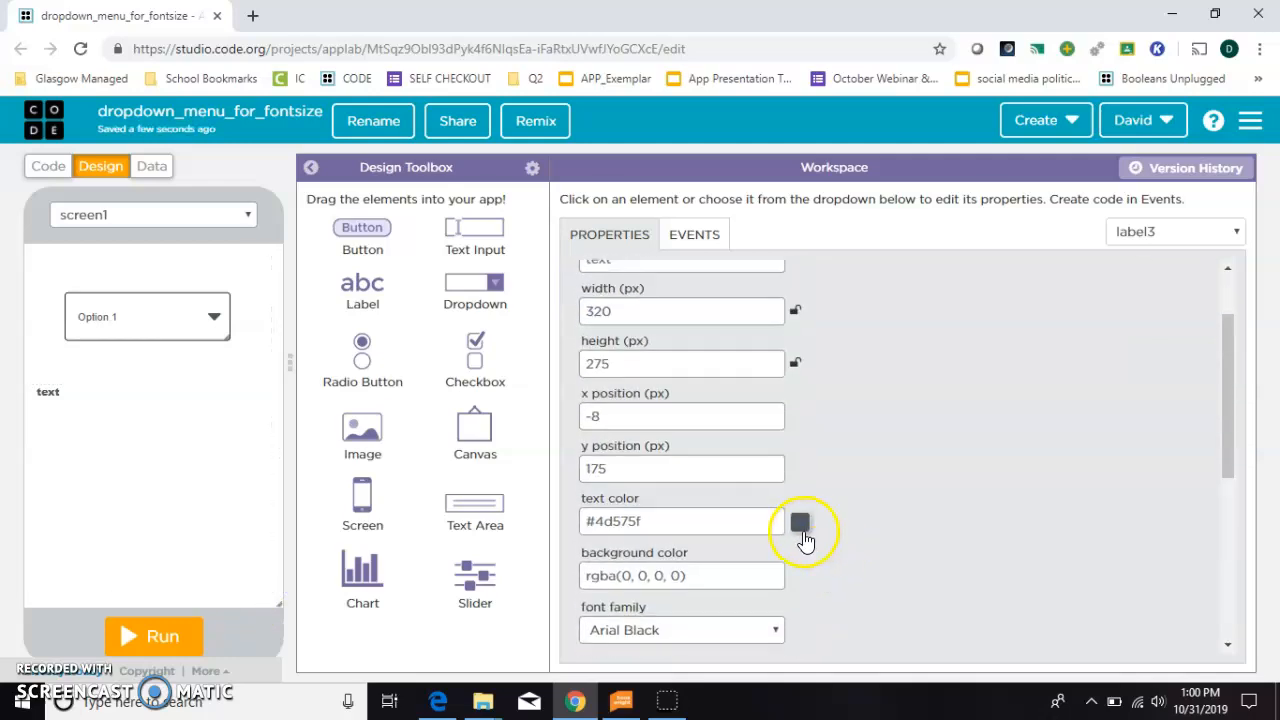
pyautogui.click(800, 520)
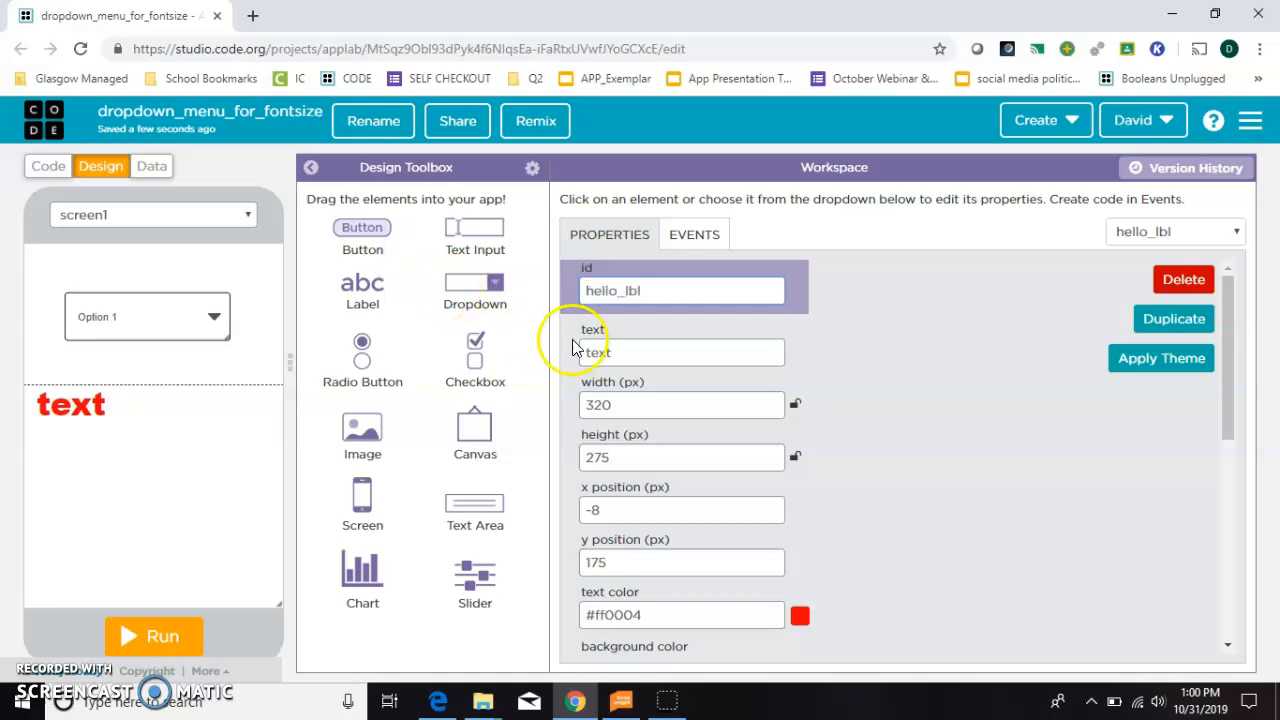
pyautogui.write('Hello')
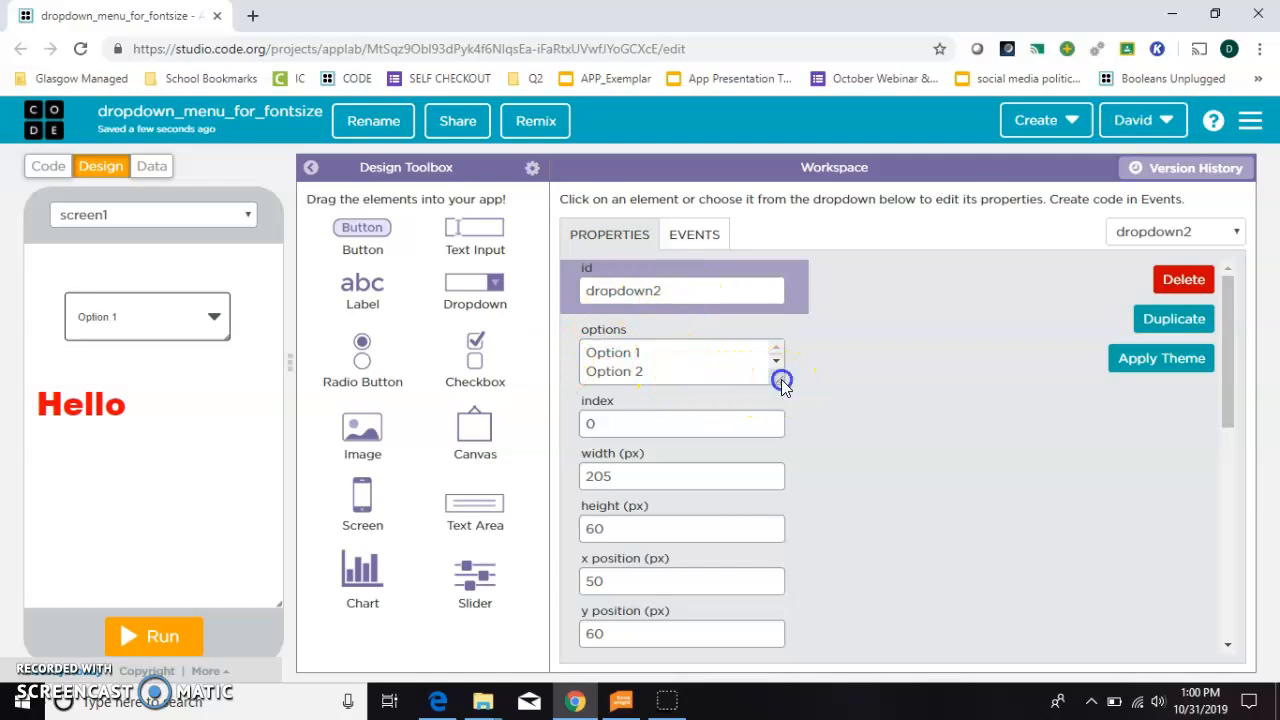
# Step: Enter the dropdown options 30, 40, 50, 60, 70, 80, 90, 100 and 200, one per line
pyautogui.moveTo(784, 380); pyautogui.dragTo(812, 548)
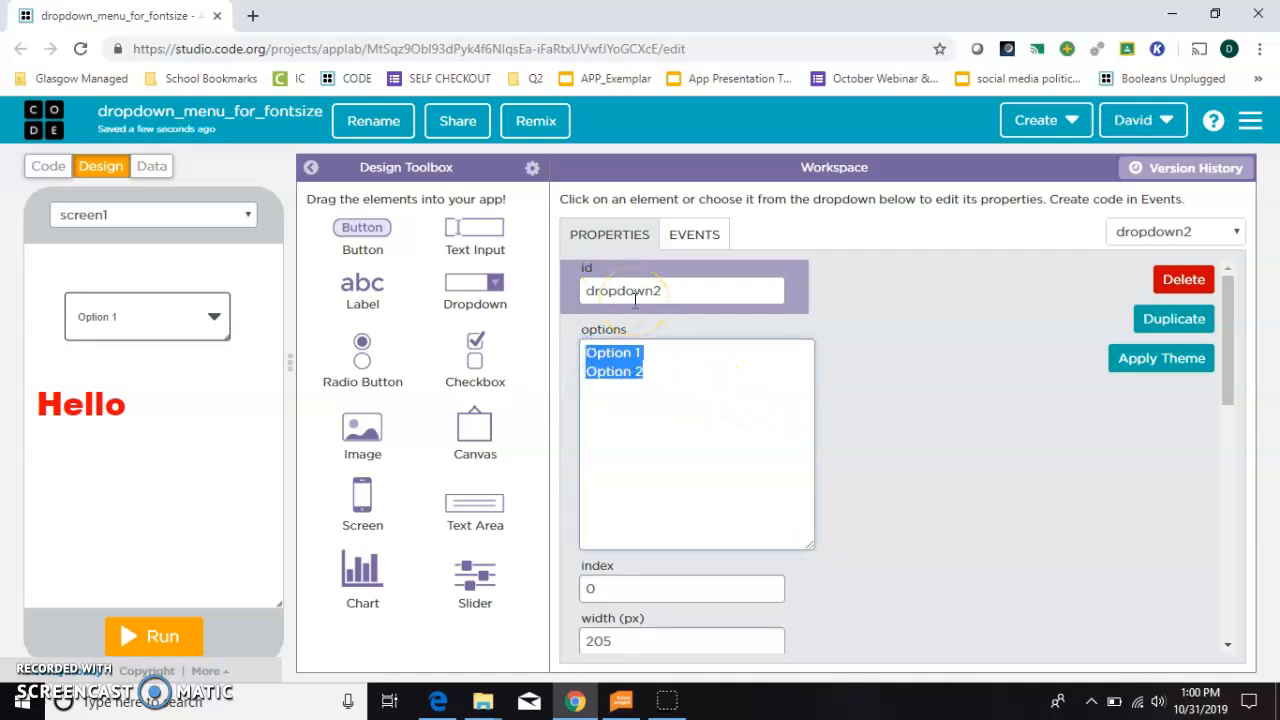
pyautogui.write('30')
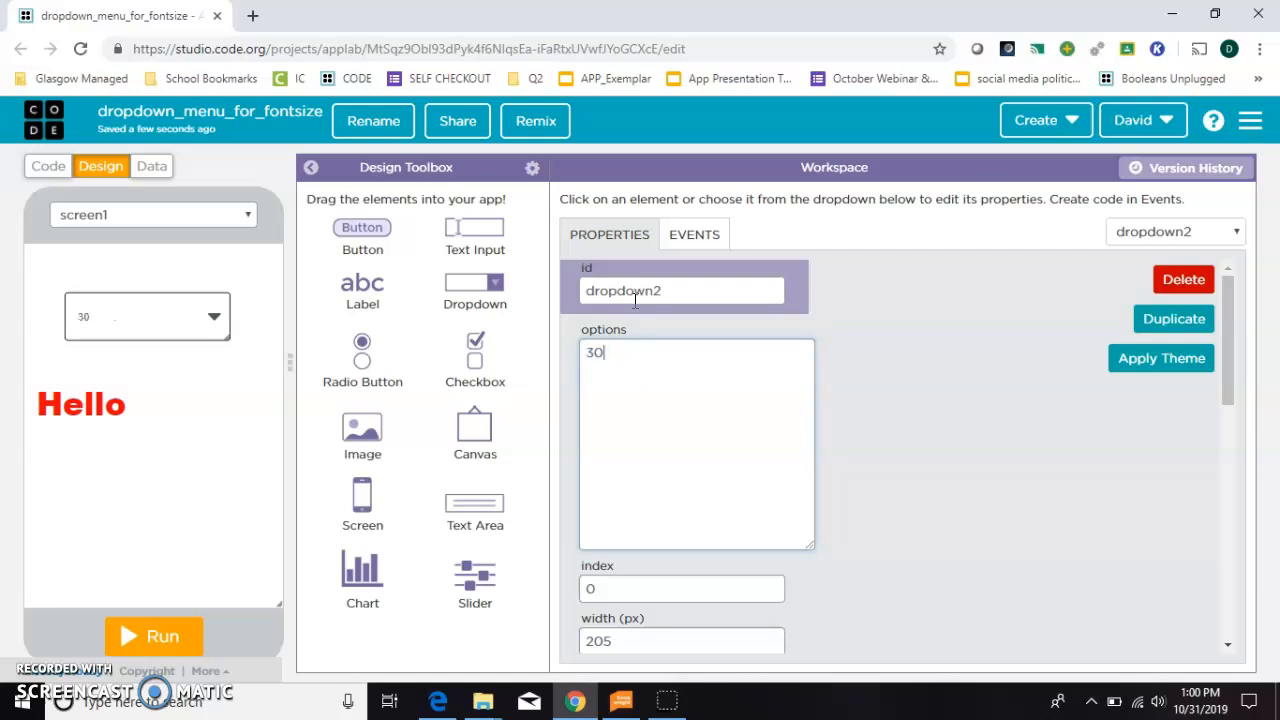
pyautogui.write('40')
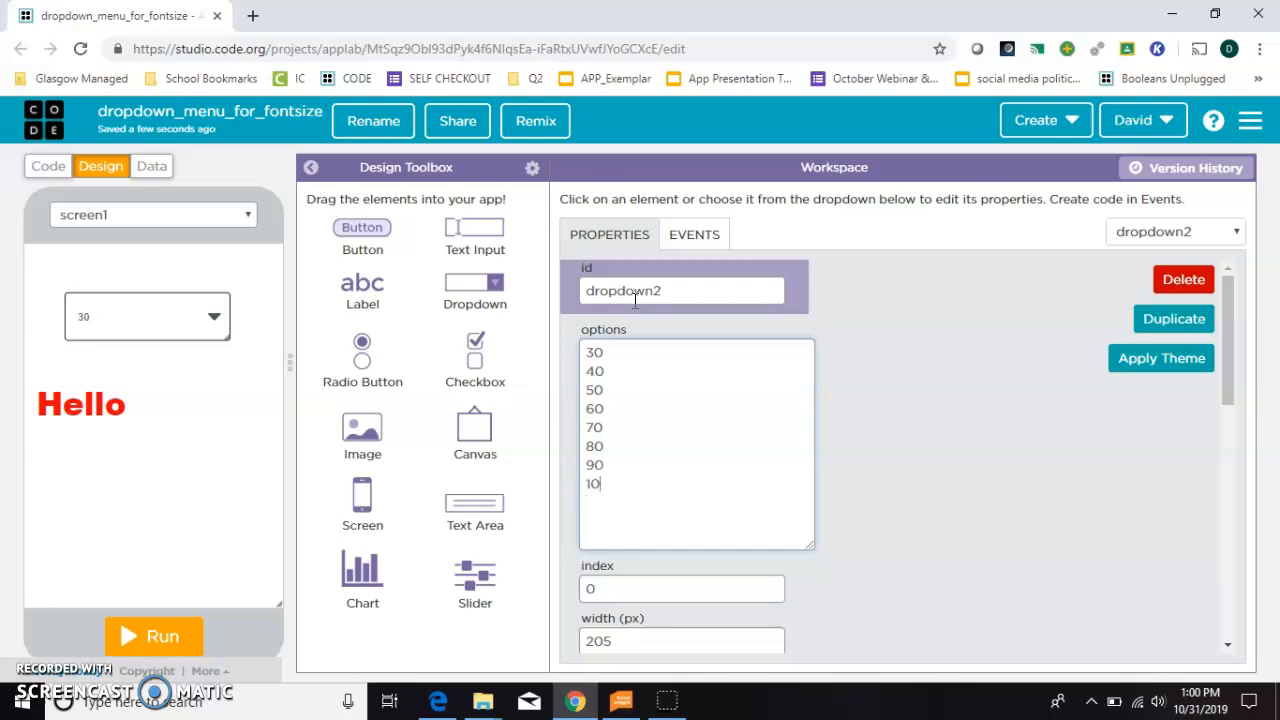
pyautogui.write('0')
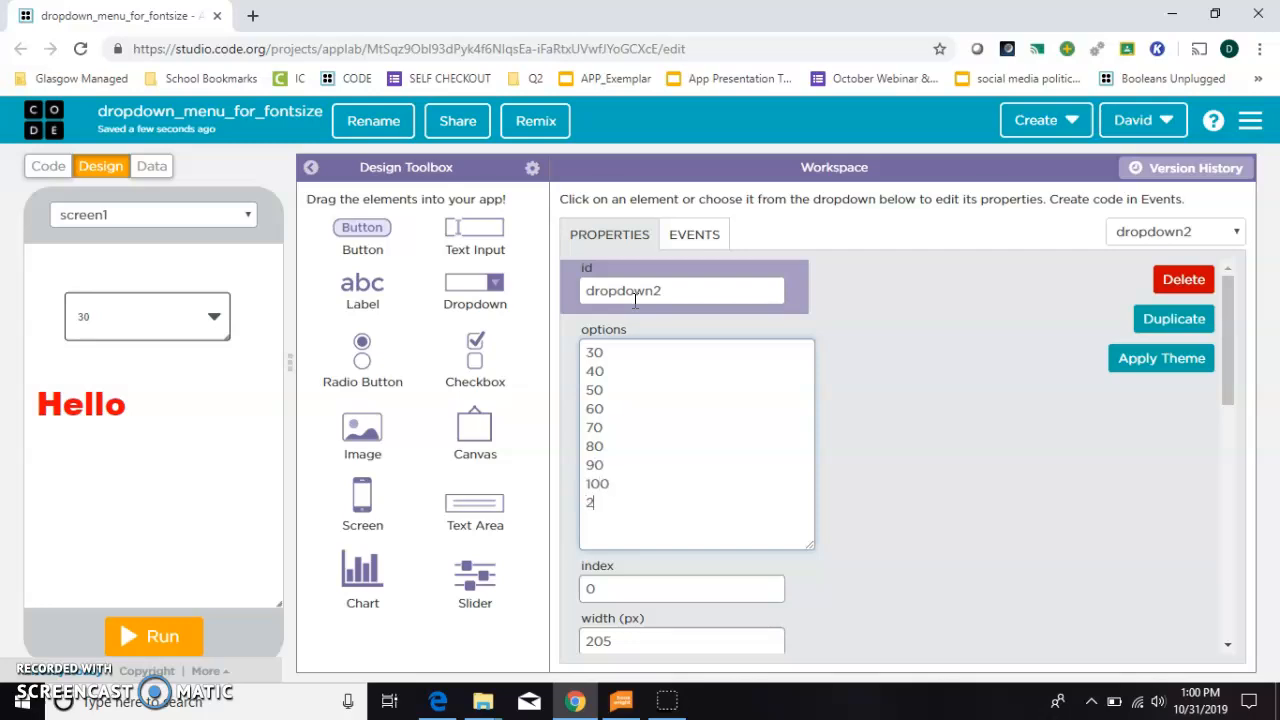
pyautogui.write('00')
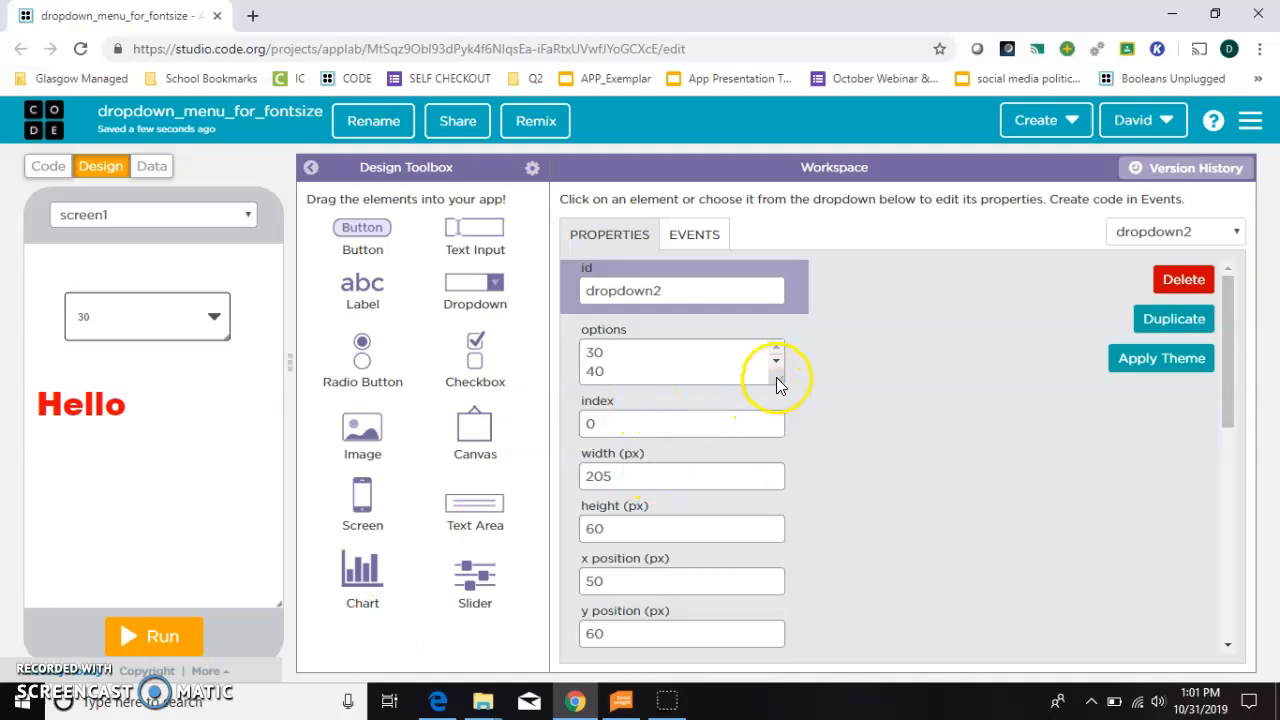
# Step: Expand the options box to show all sizes, then select the Hello label
pyautogui.click(776, 360)
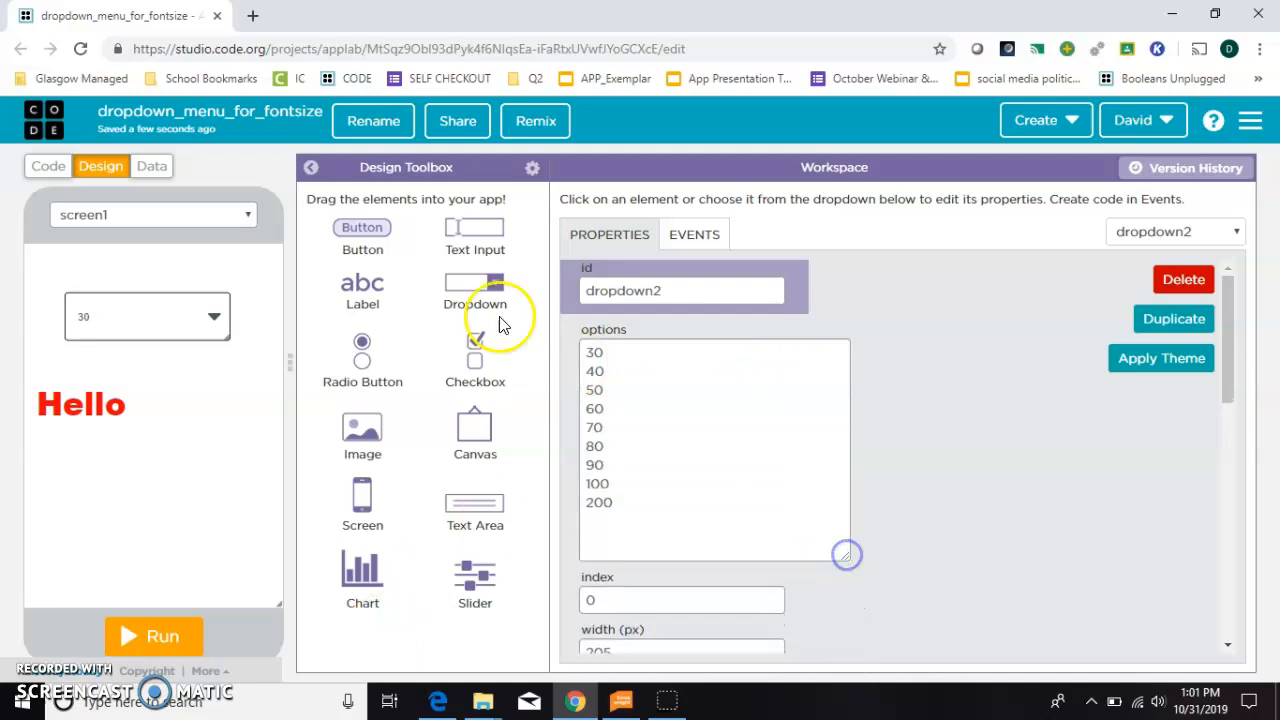
pyautogui.moveTo(90, 404)
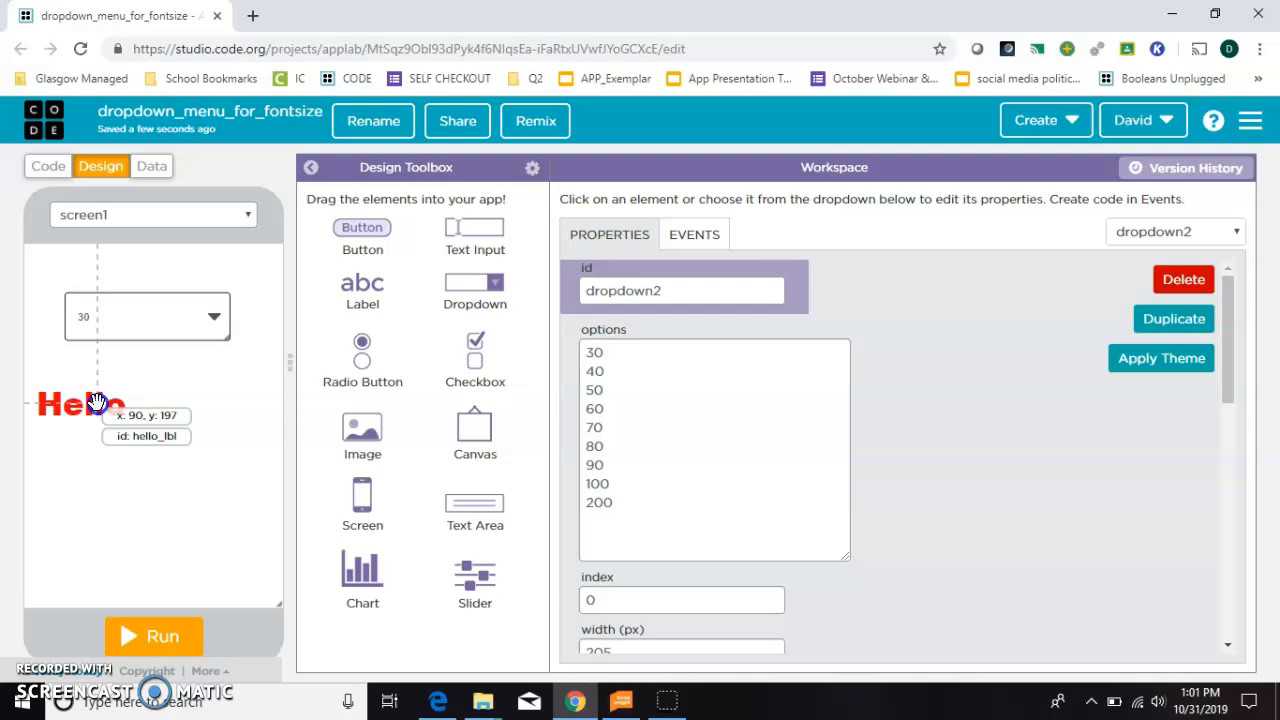
pyautogui.click(80, 400)
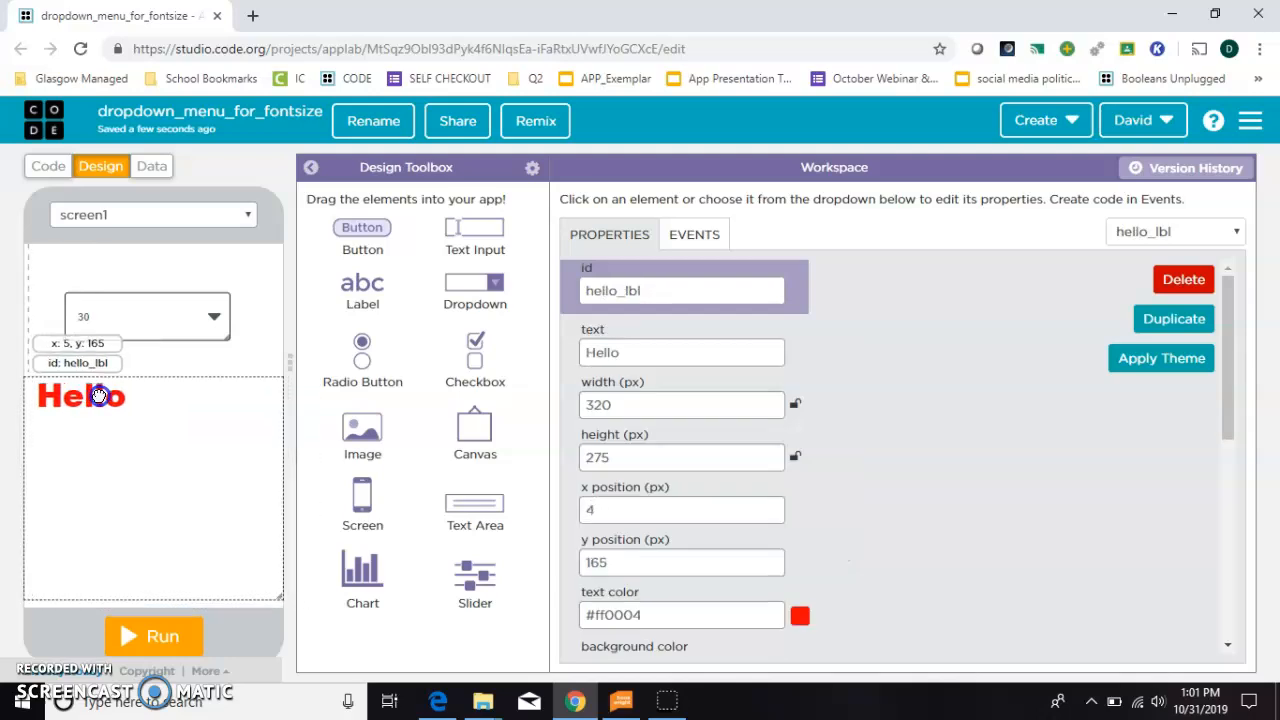
# Step: In Code mode, target the onEvent at dropdown2 and fire it on change
pyautogui.click(46, 166)
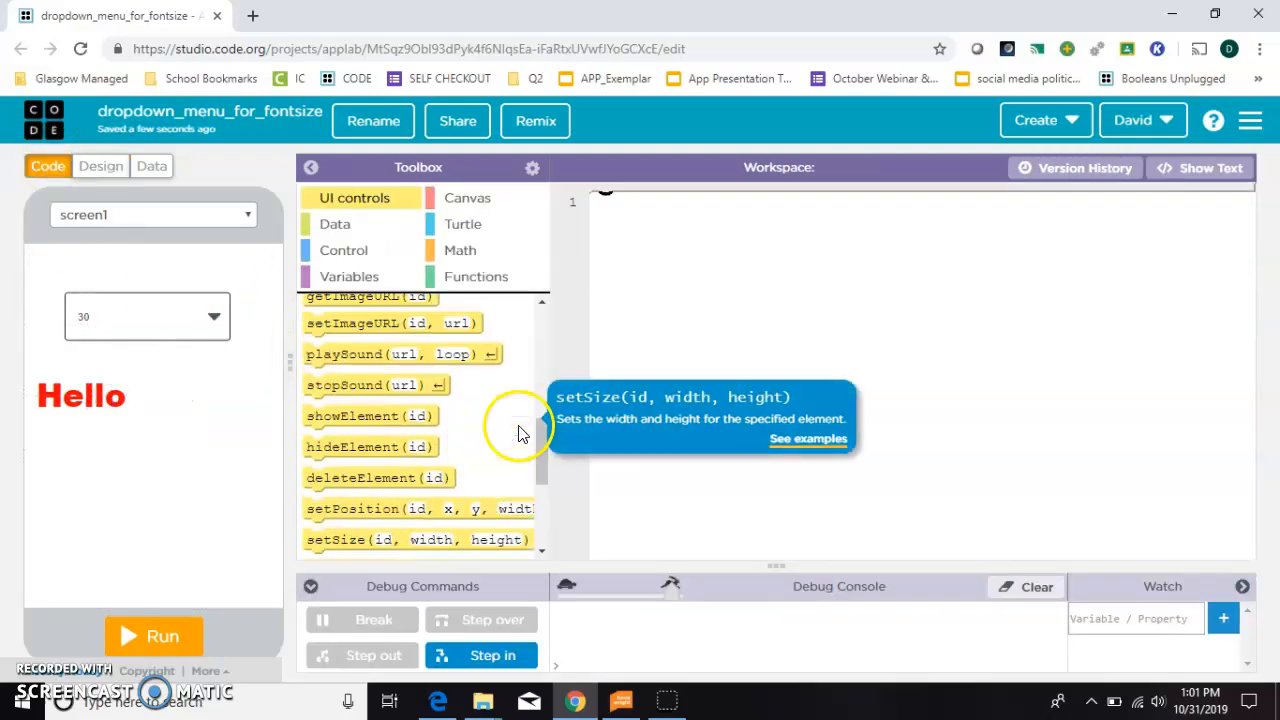
pyautogui.scroll(3)
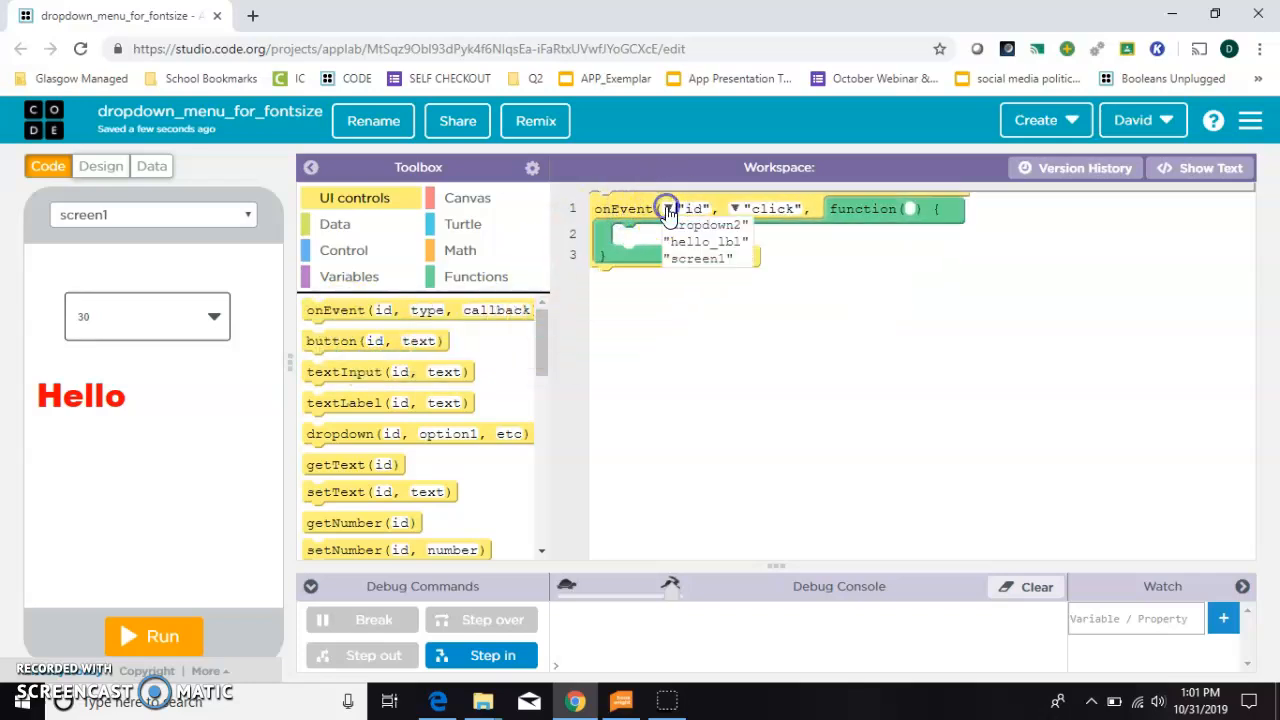
pyautogui.click(668, 208)
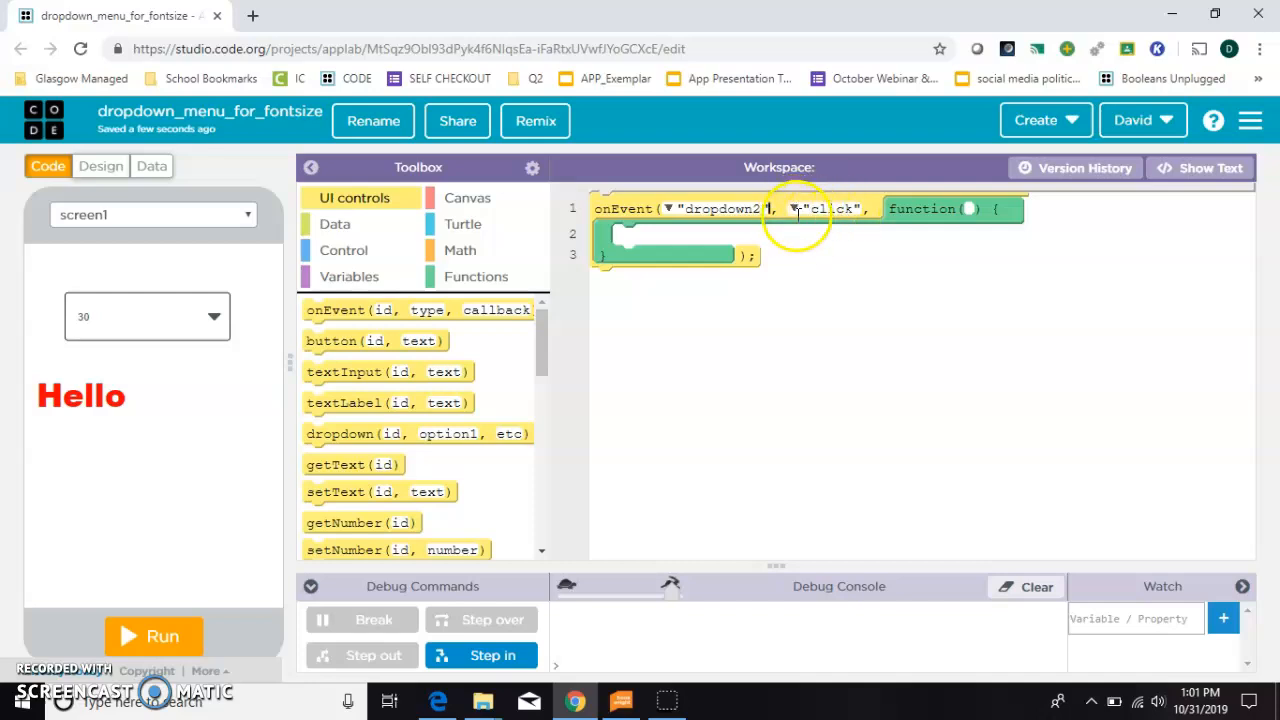
pyautogui.click(828, 208)
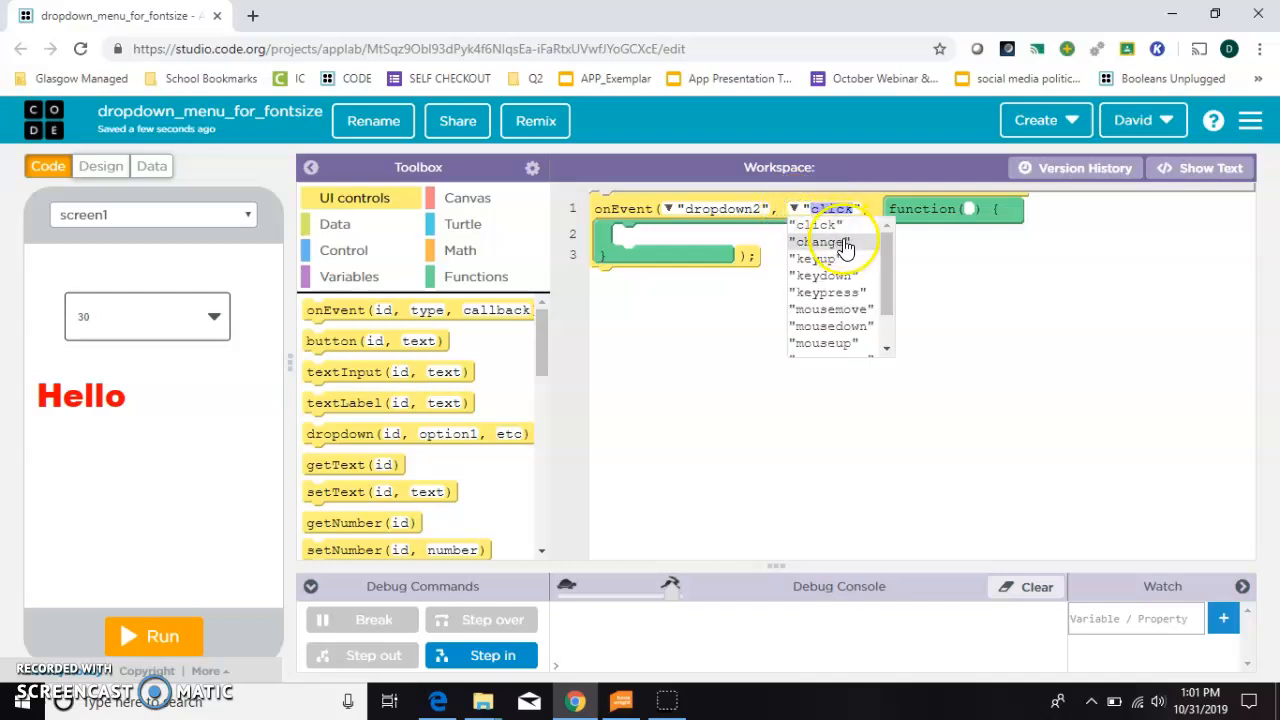
pyautogui.click(824, 242)
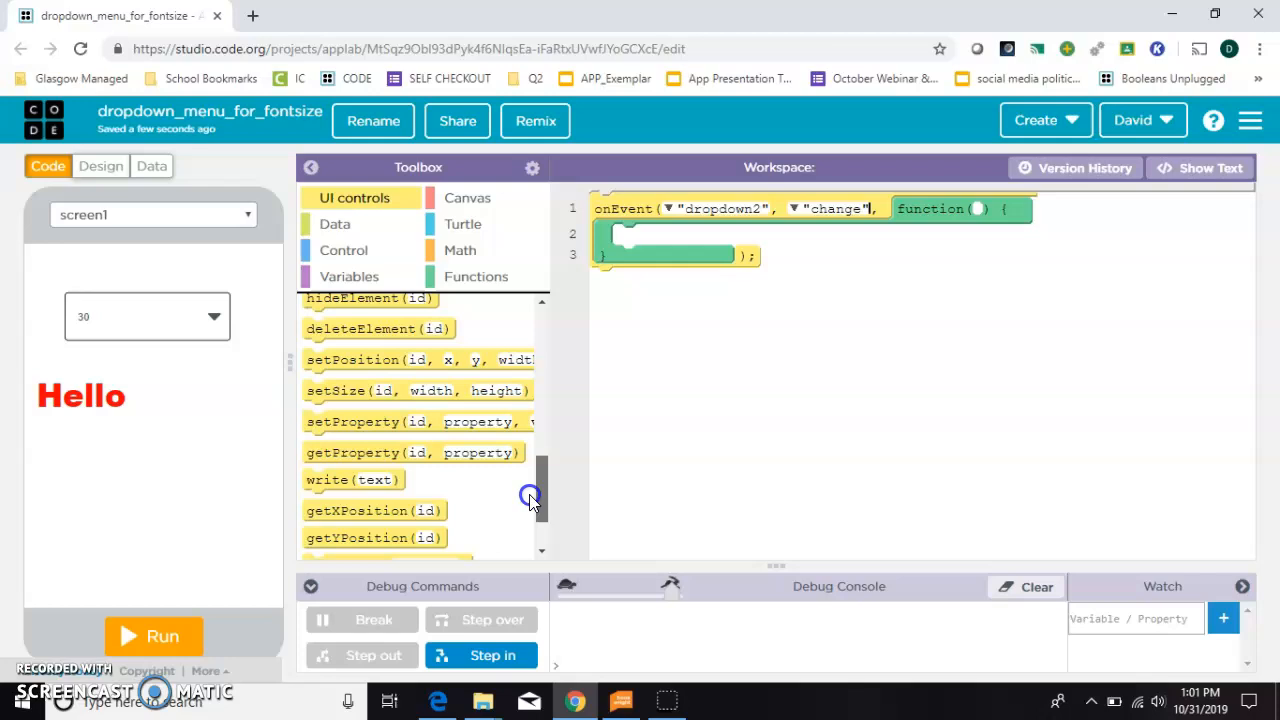
# Step: Set hello_lbl's font-size to 14 inside the event, then view the dropdown's design settings
pyautogui.scroll(-3)
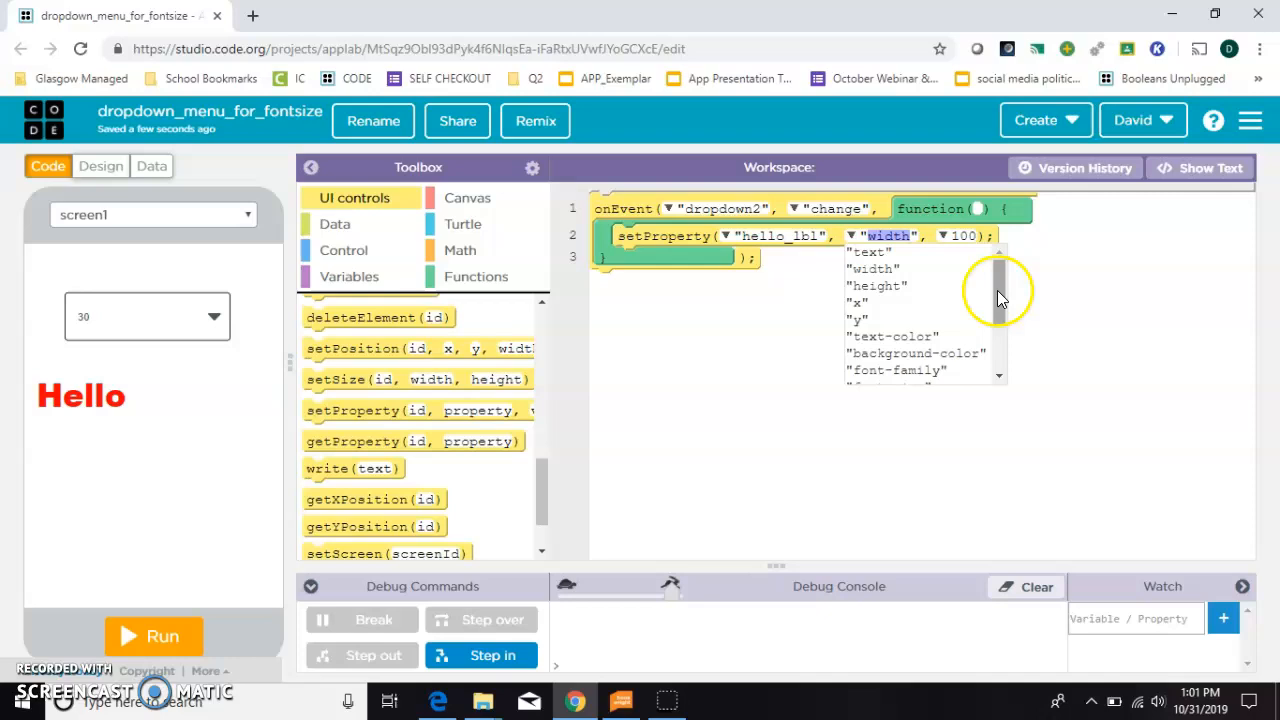
pyautogui.click(896, 370)
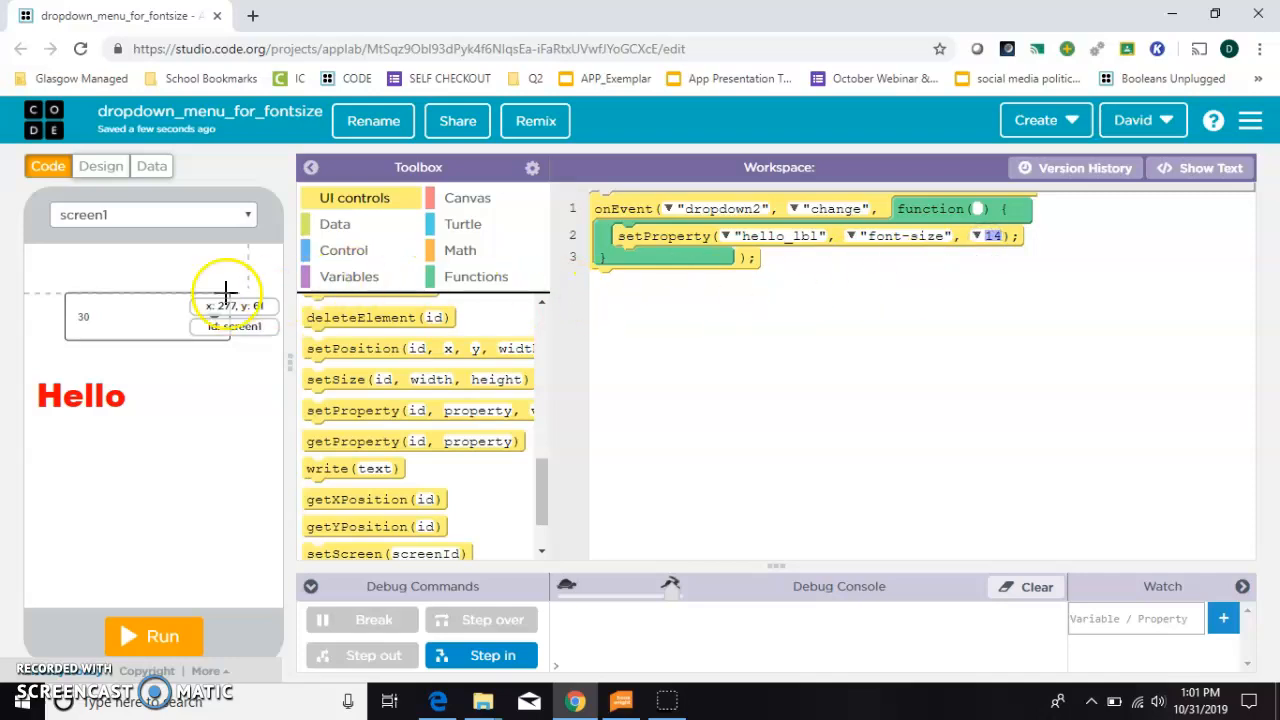
pyautogui.click(100, 166)
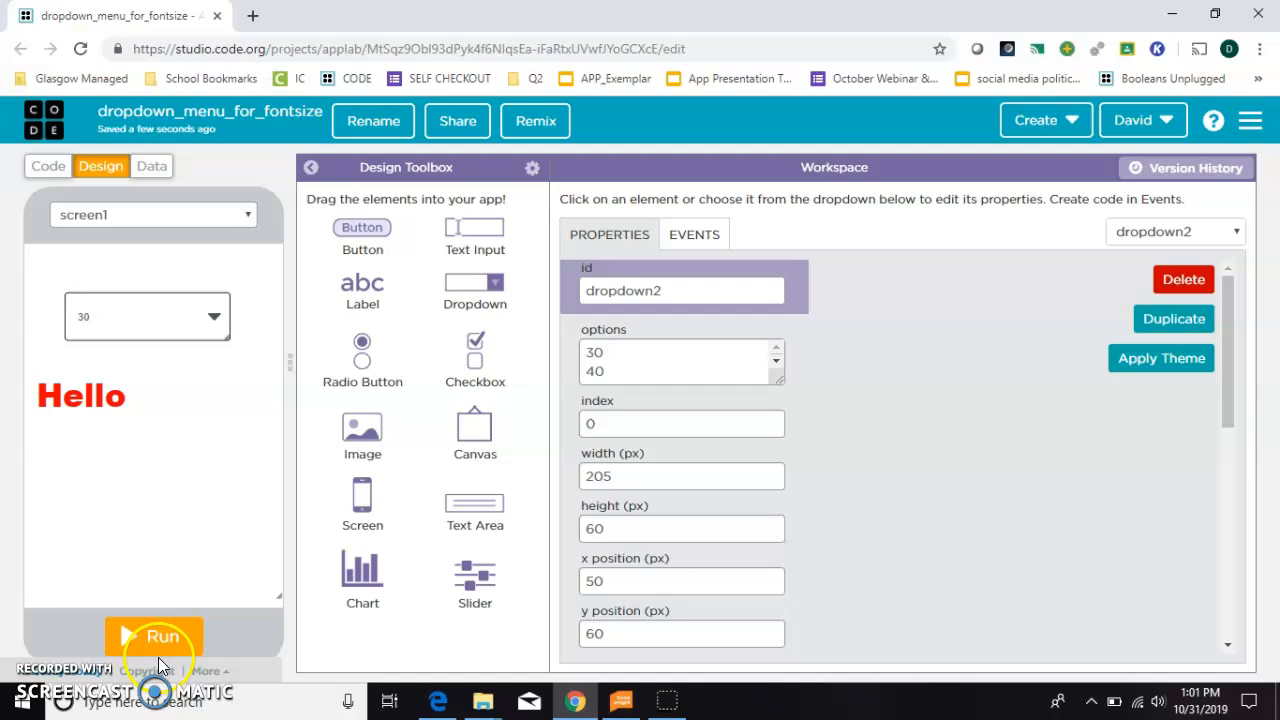
# Step: Run the app to check the size dropdown, then return to the code
pyautogui.click(152, 636)
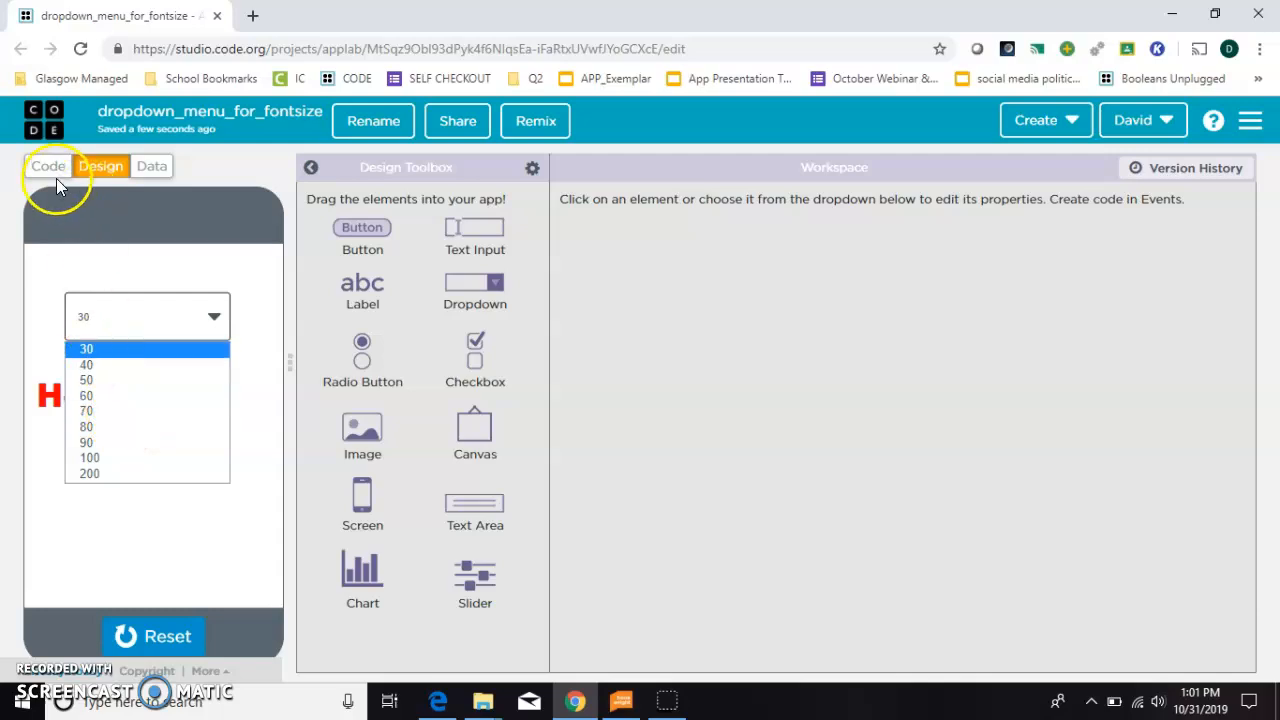
pyautogui.click(48, 166)
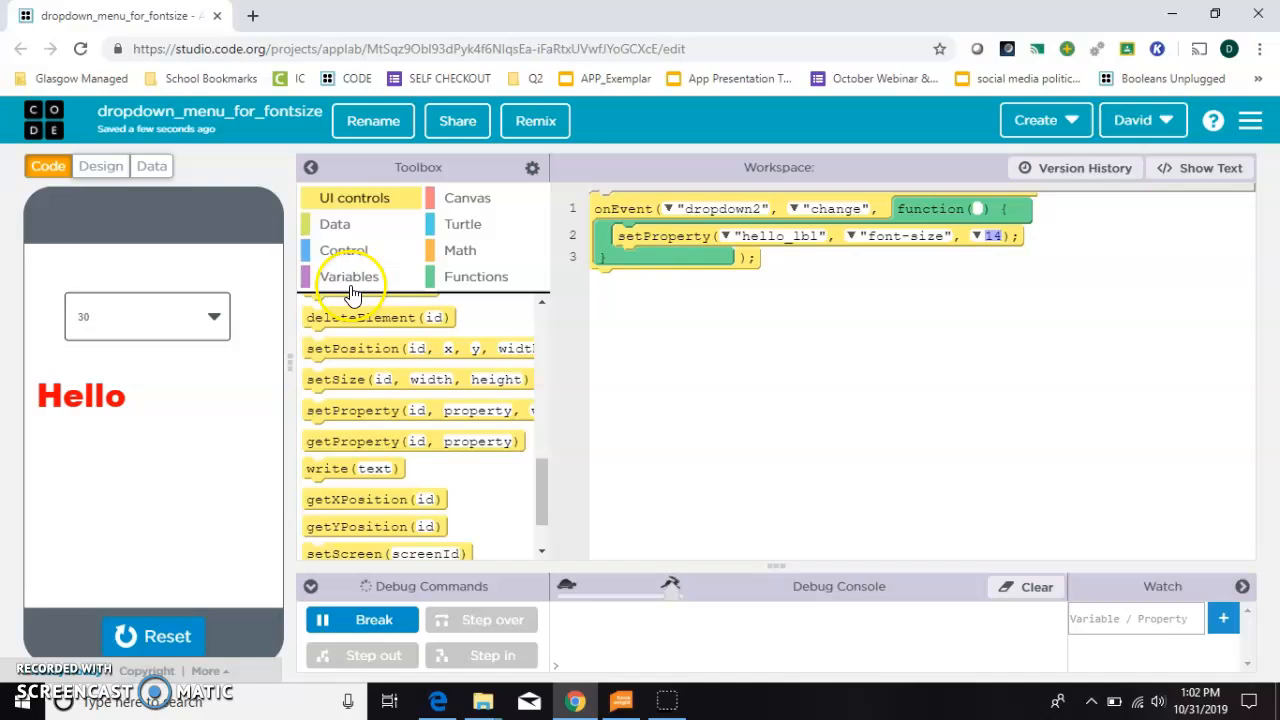
# Step: Create variable dropdown_value holding getProperty("dropdown2", "value")
pyautogui.click(348, 276)
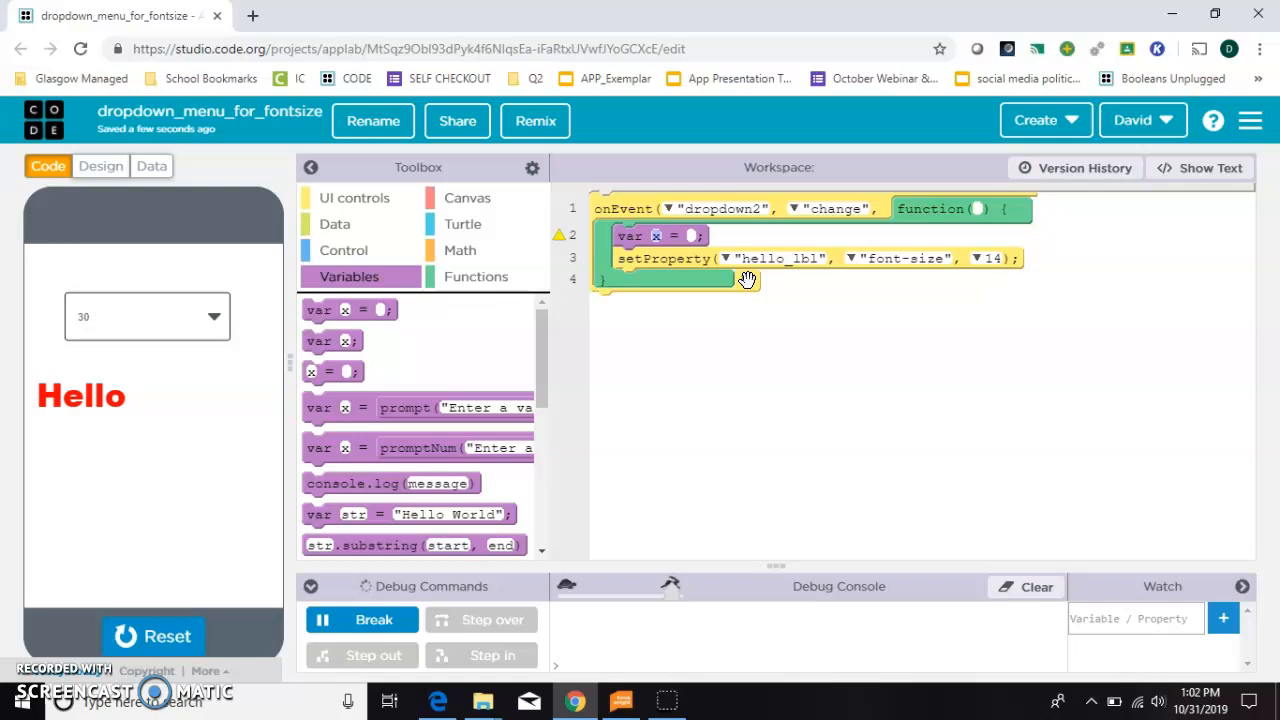
pyautogui.write('dropdown_w')
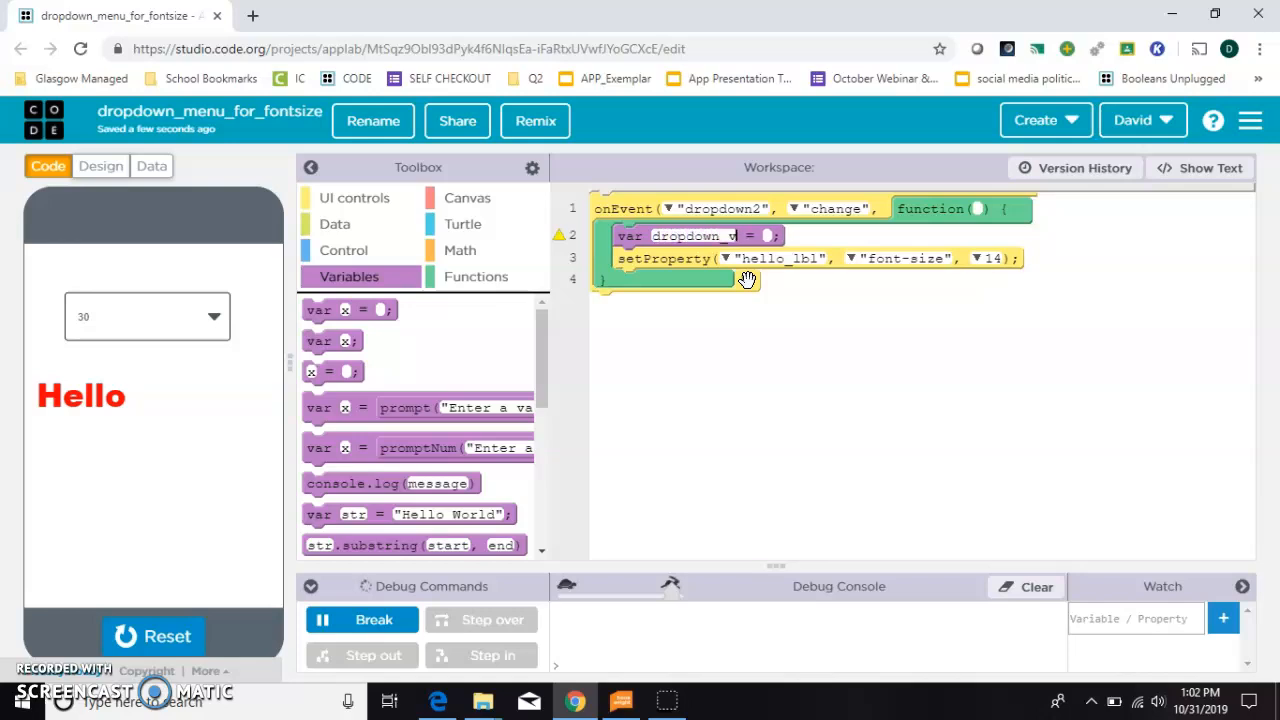
pyautogui.click(354, 198)
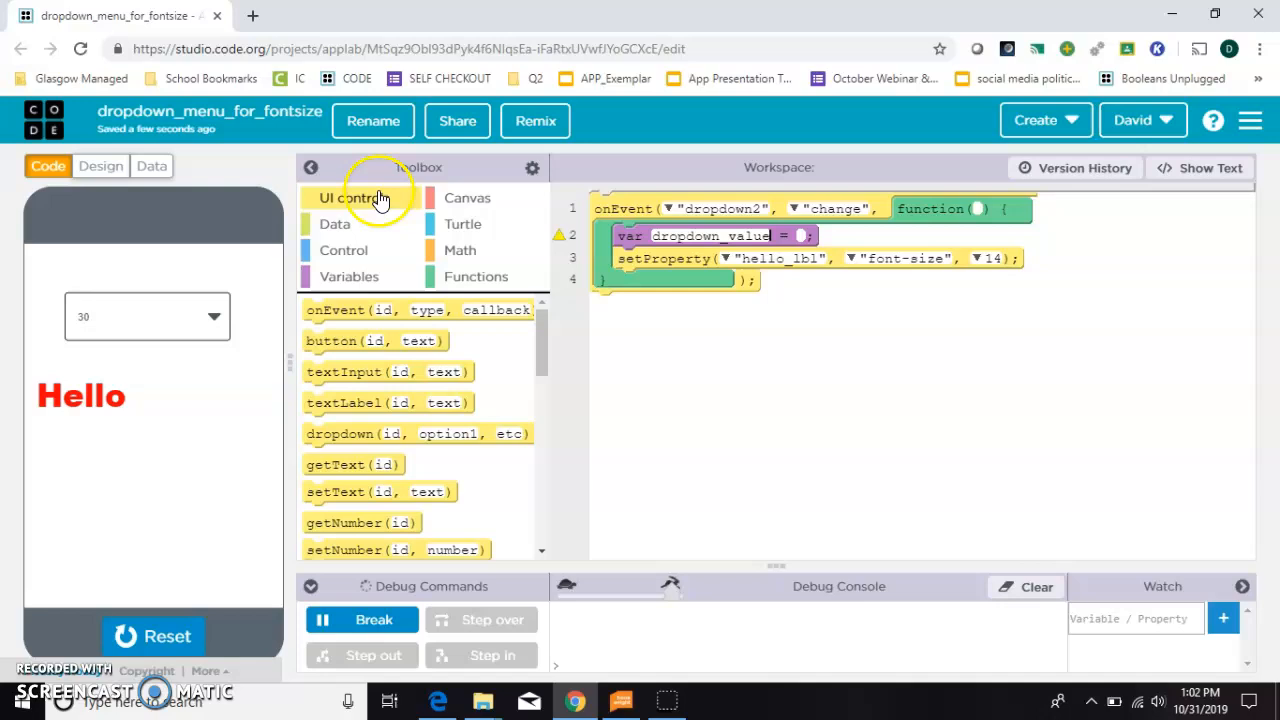
pyautogui.scroll(-3)
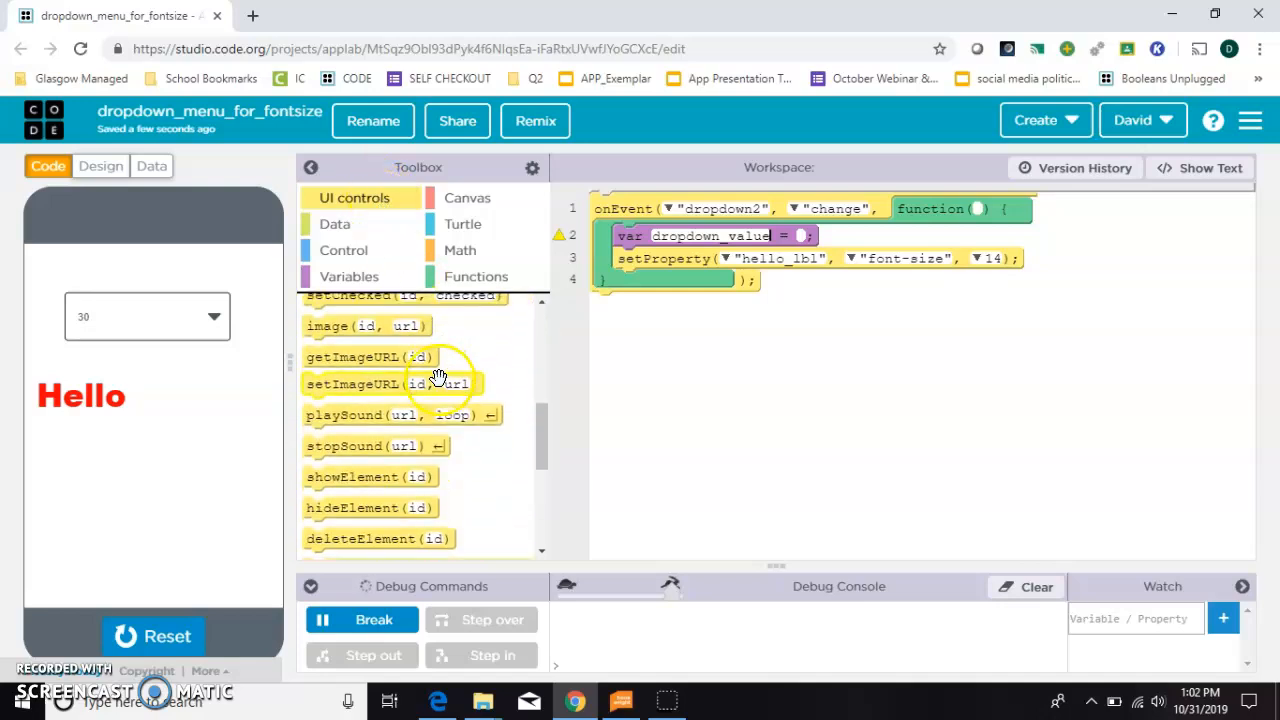
pyautogui.scroll(-3)
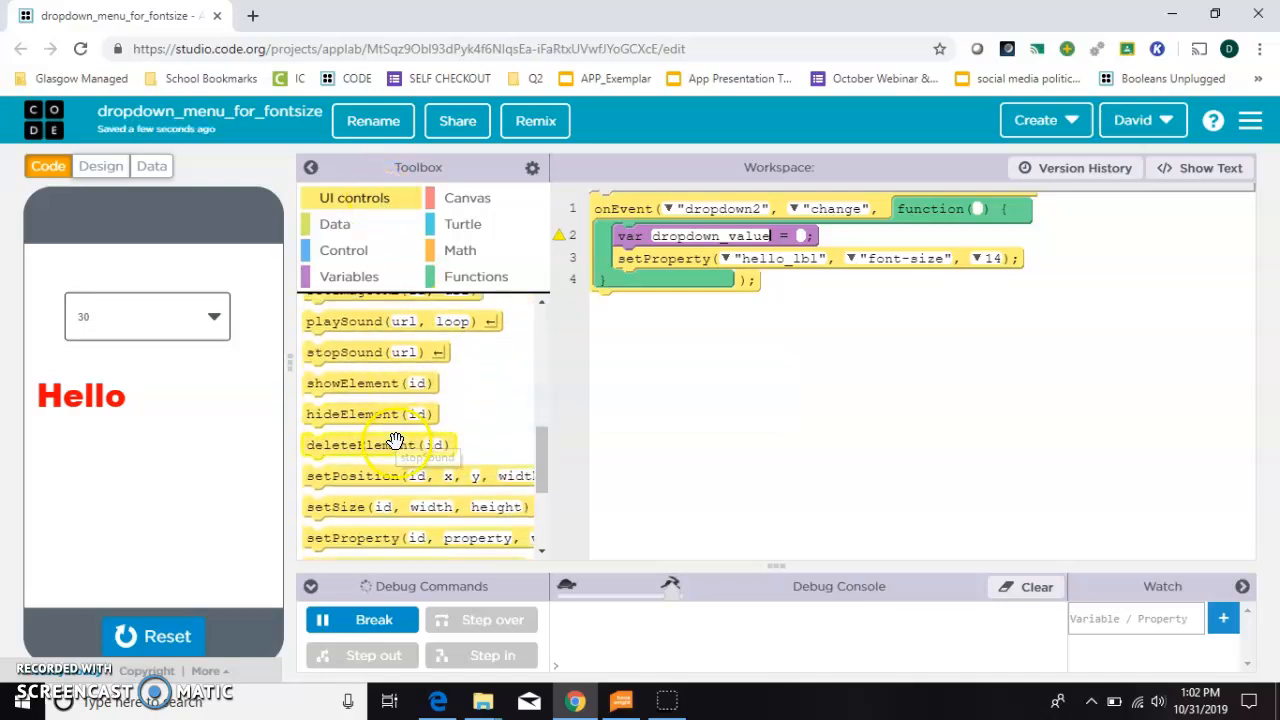
pyautogui.moveTo(410, 476); pyautogui.dragTo(850, 308)
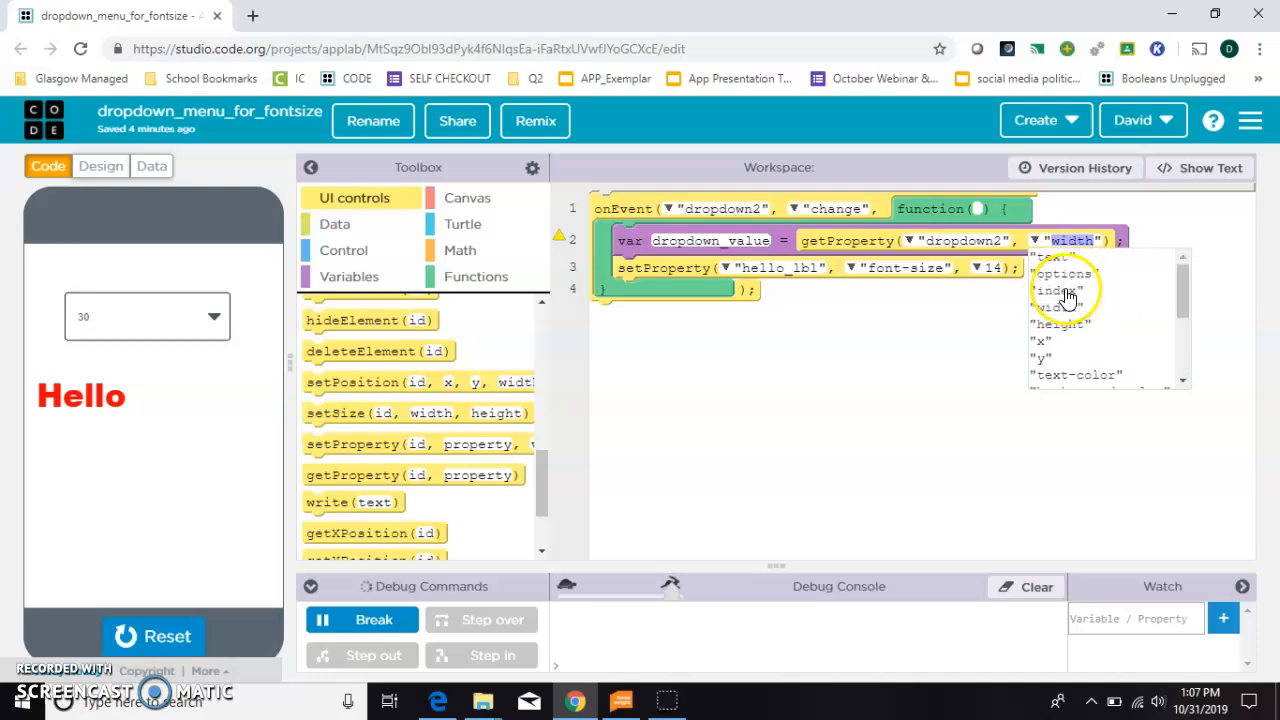
pyautogui.click(1048, 256)
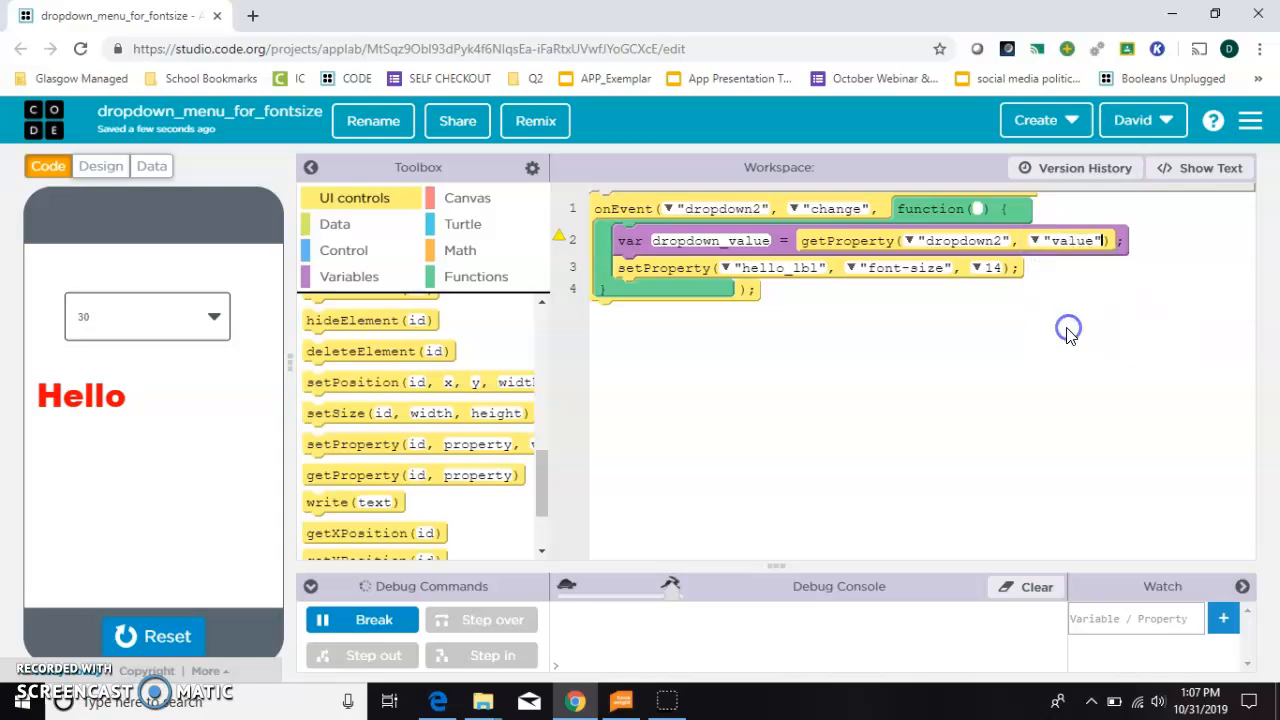
pyautogui.moveTo(650, 492)
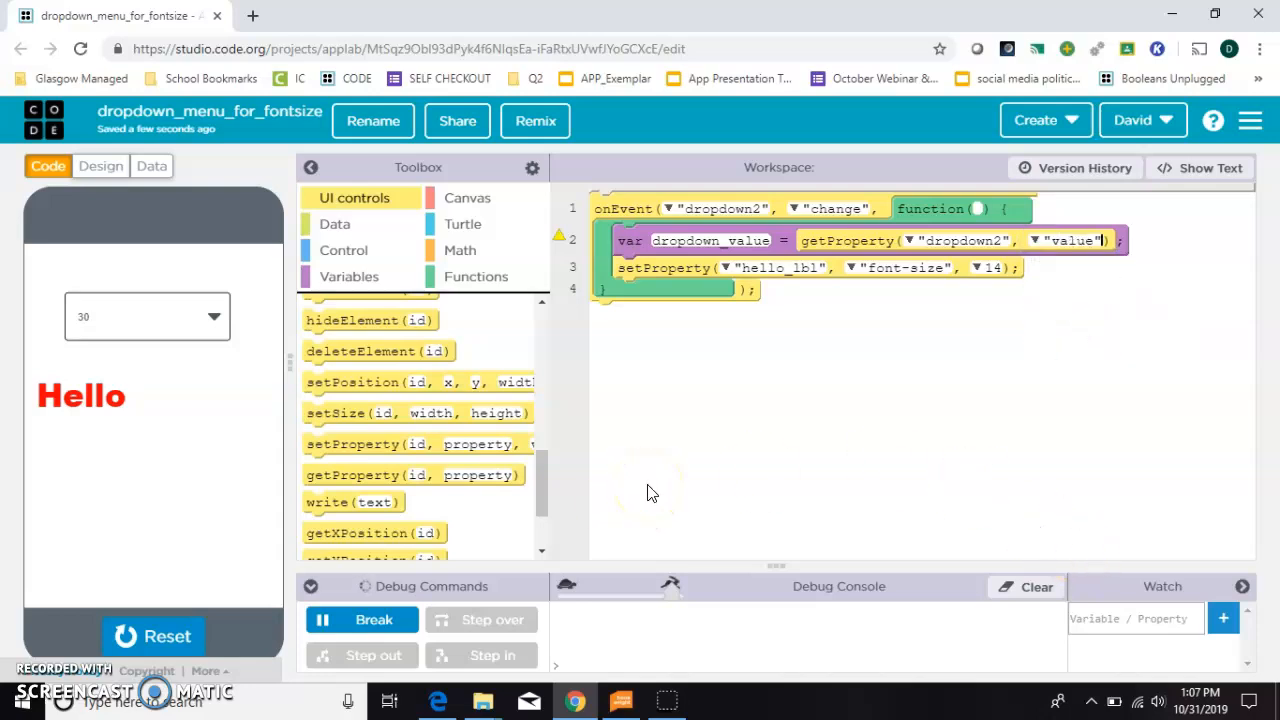
pyautogui.moveTo(648, 272)
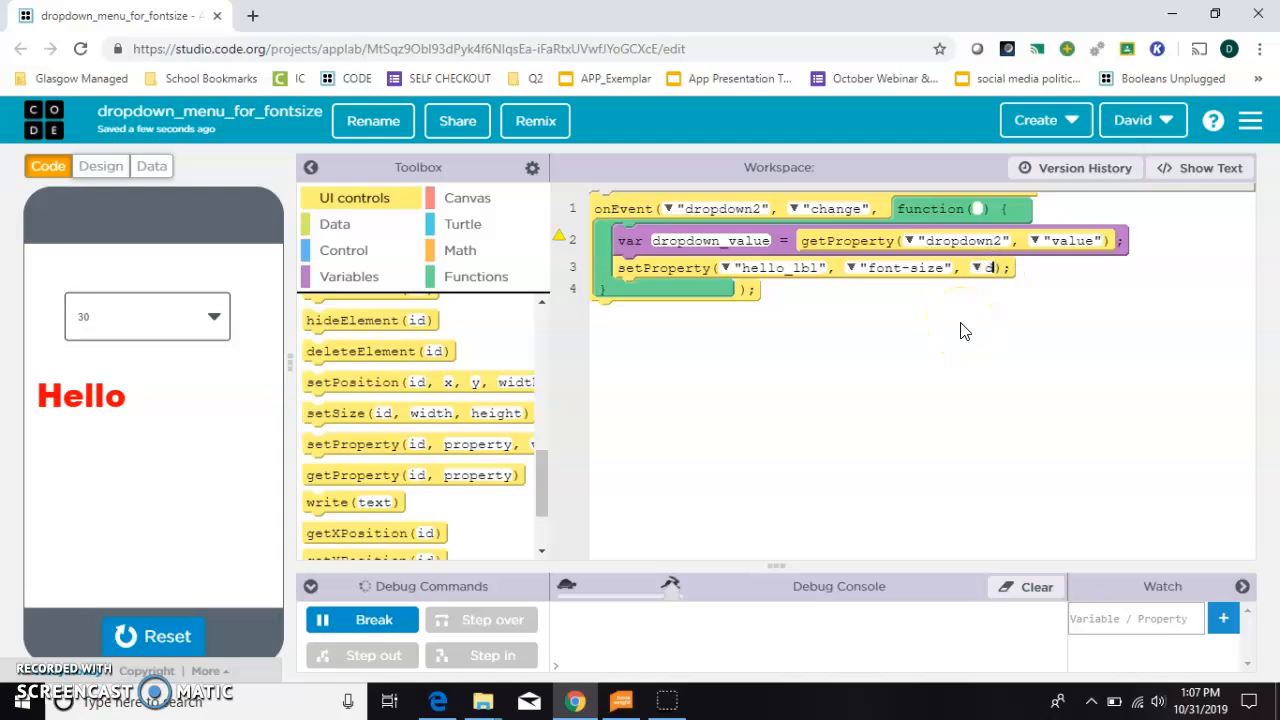
# Step: Replace the font-size 14 with the dropdown_value variable
pyautogui.write('dropdown_value')
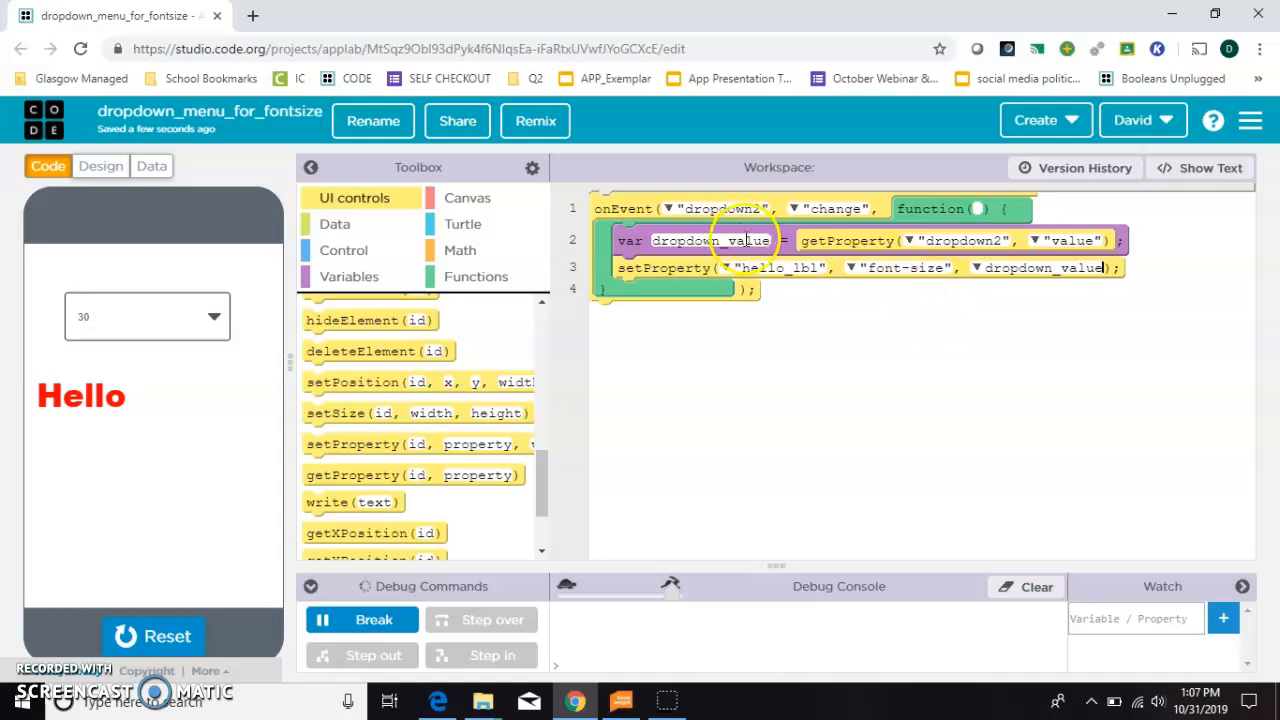
pyautogui.moveTo(416, 650)
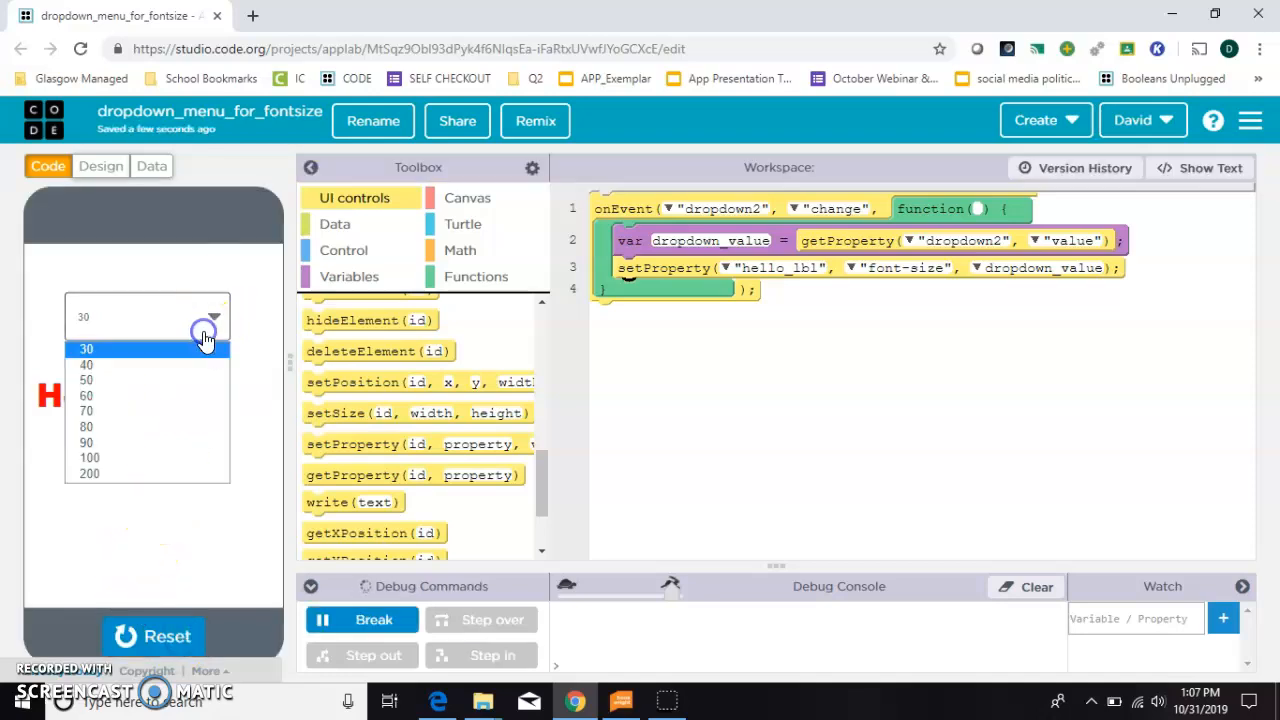
# Step: Pick 40, then 90, then 60 from the dropdown and watch Hello resize
pyautogui.click(86, 364)
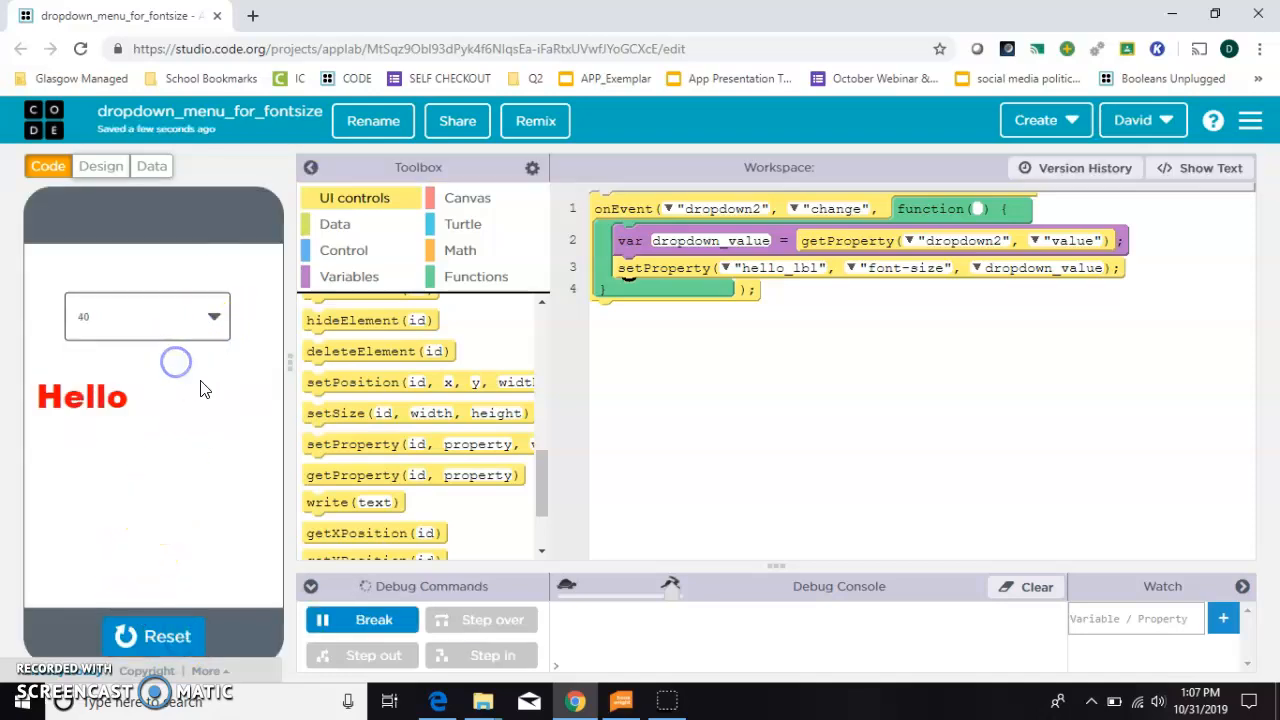
pyautogui.click(148, 316)
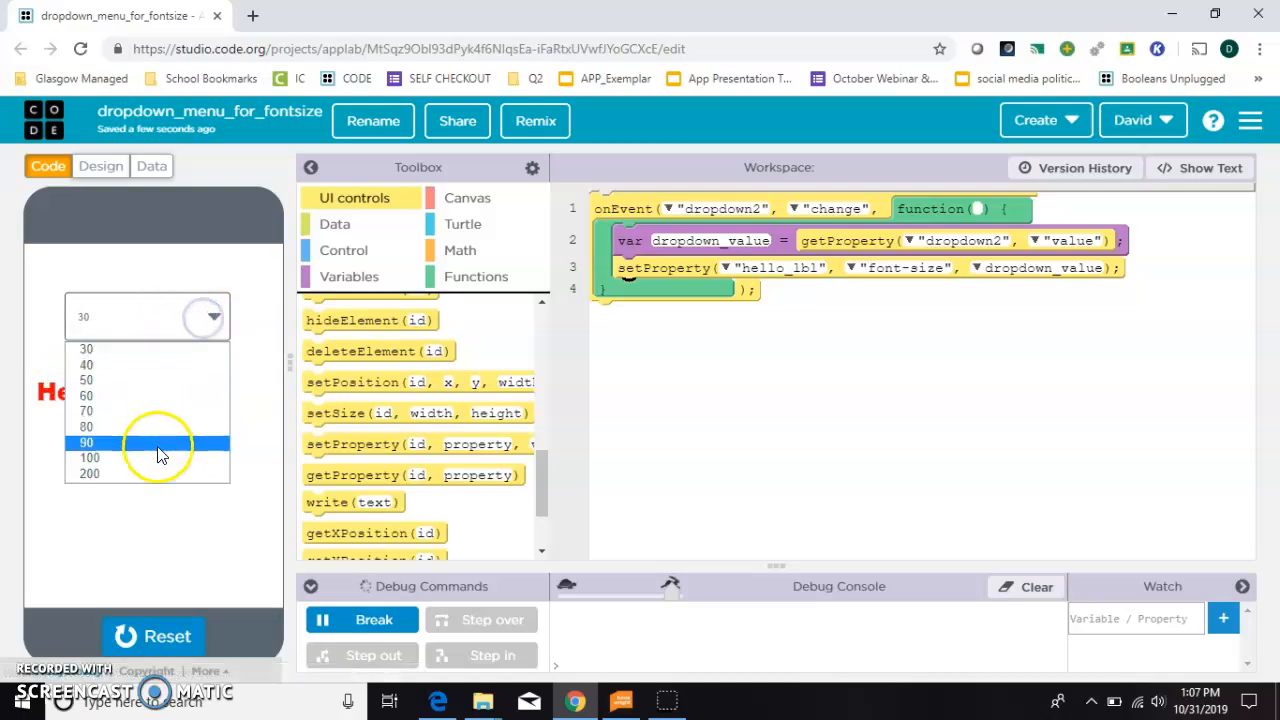
pyautogui.click(88, 472)
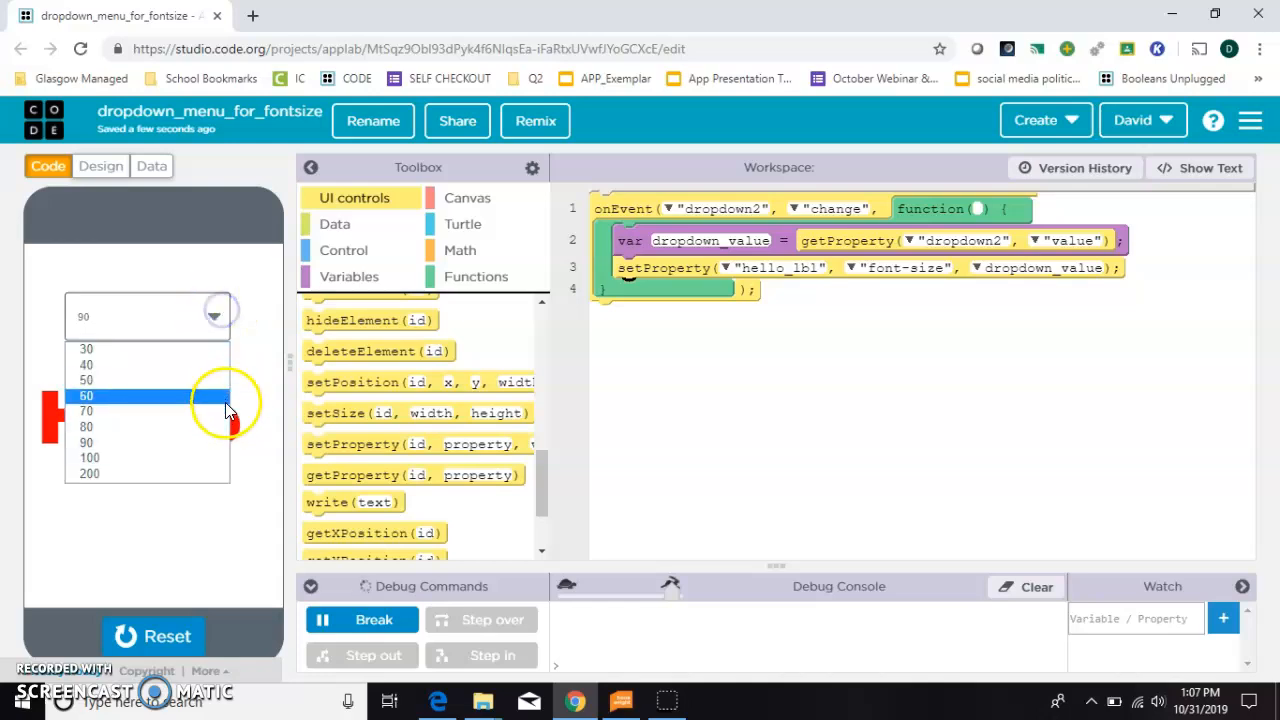
pyautogui.click(88, 442)
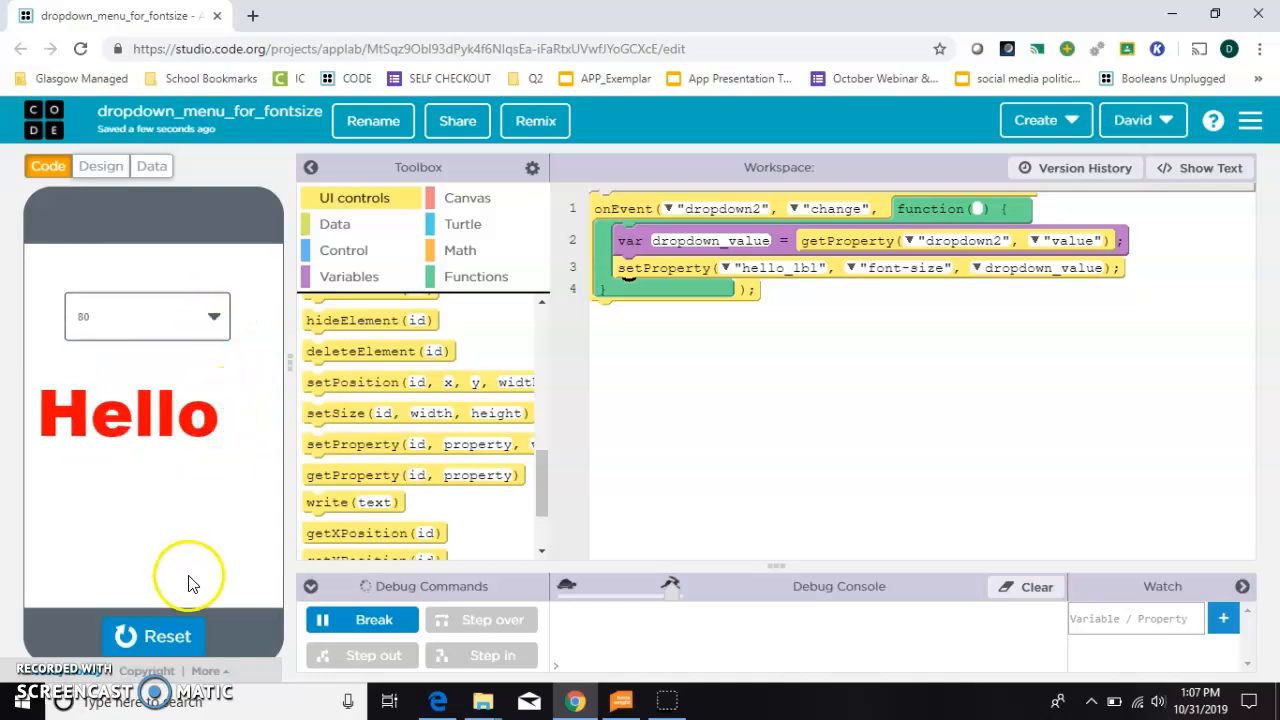
pyautogui.moveTo(212, 324)
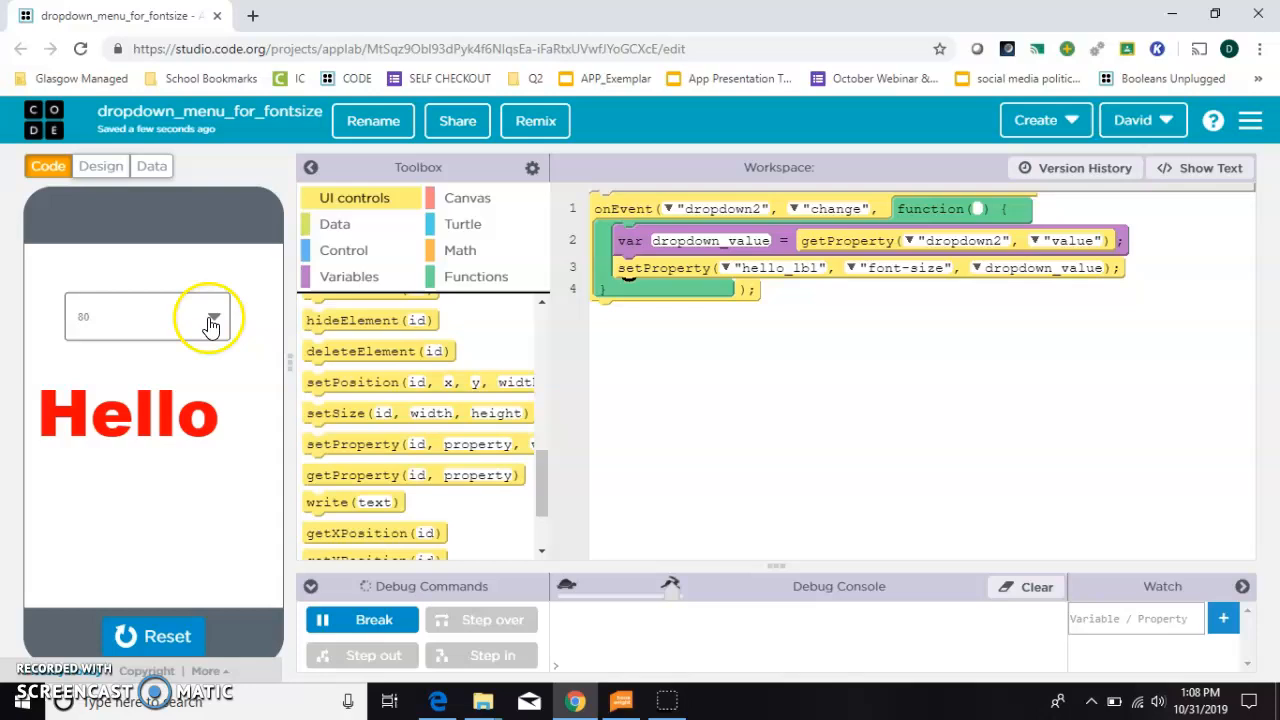